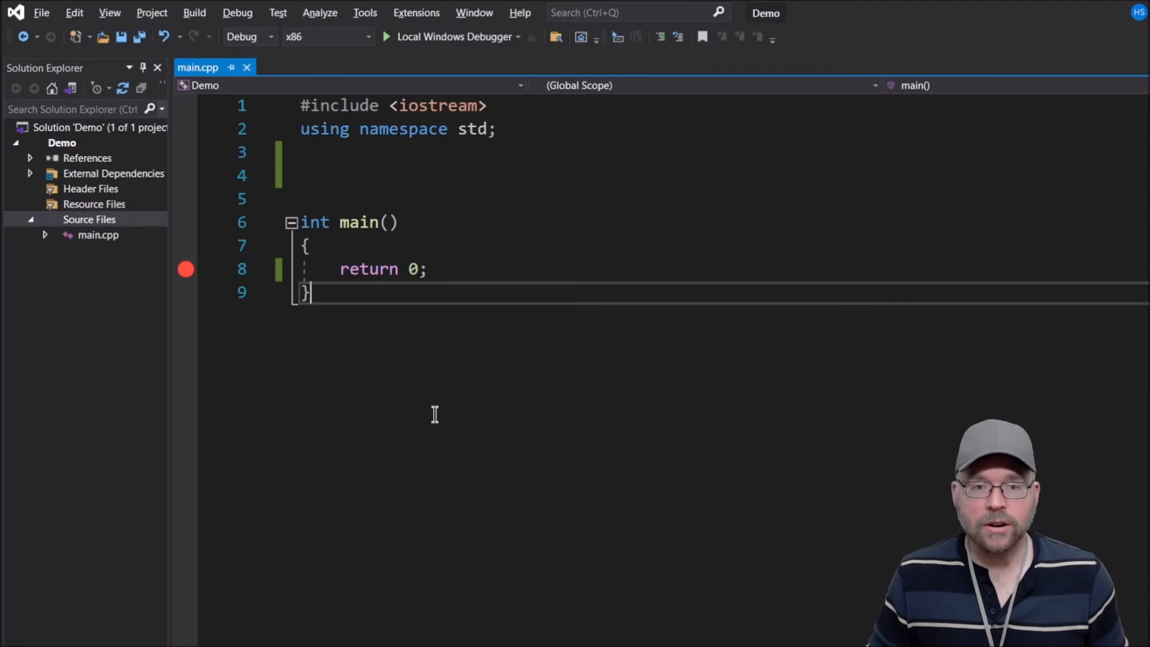
# Step: Define class Foo with a public print() method that outputs "Hello!"
pyautogui.click(353, 157)
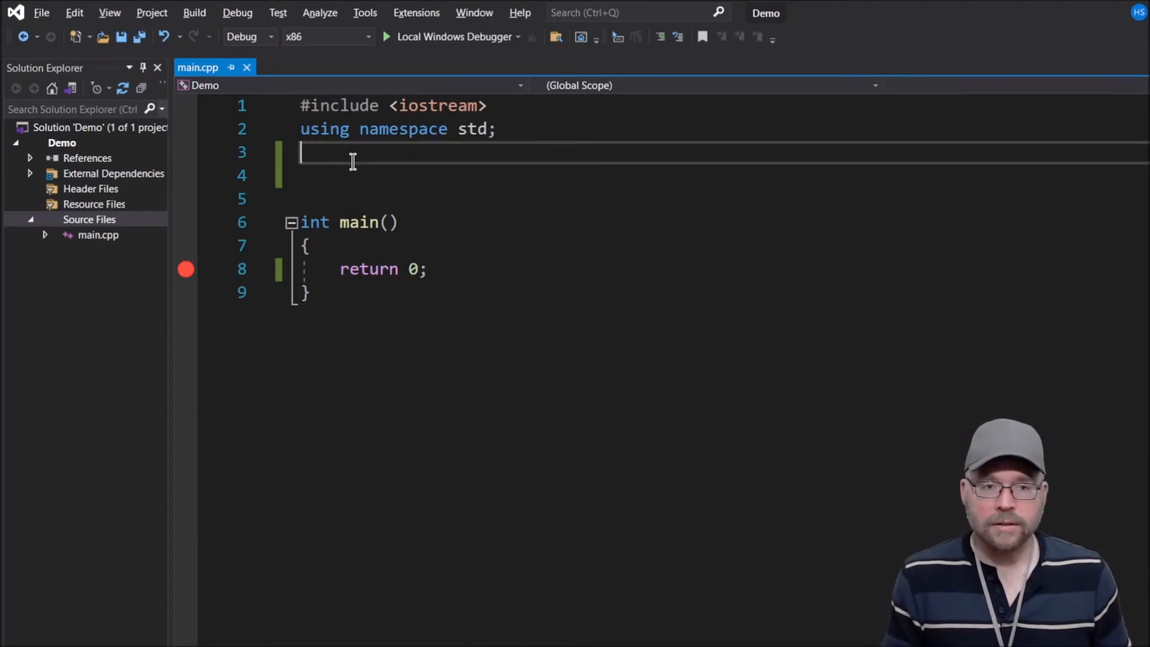
pyautogui.press('Enter')
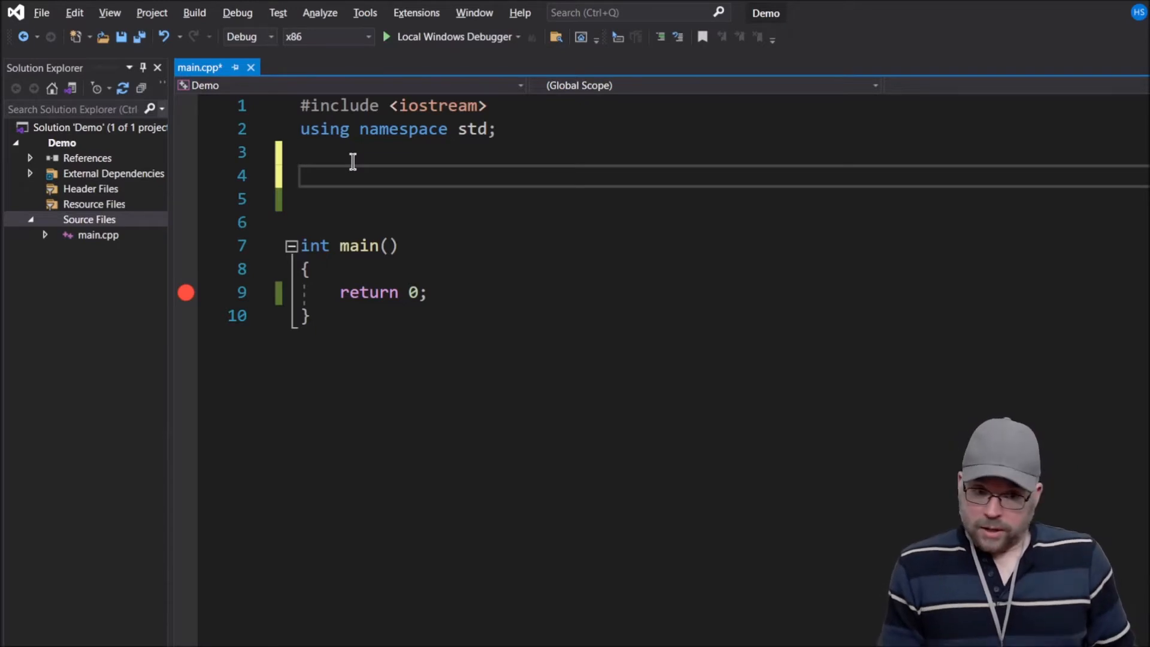
pyautogui.write('class Foo')
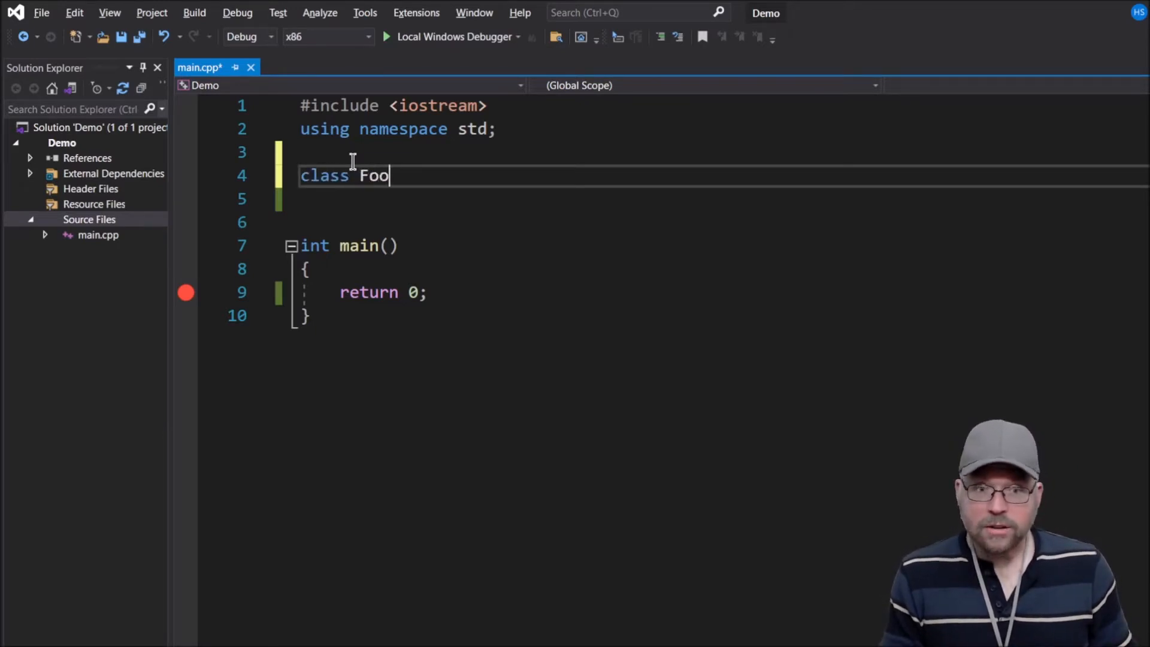
pyautogui.write('{')
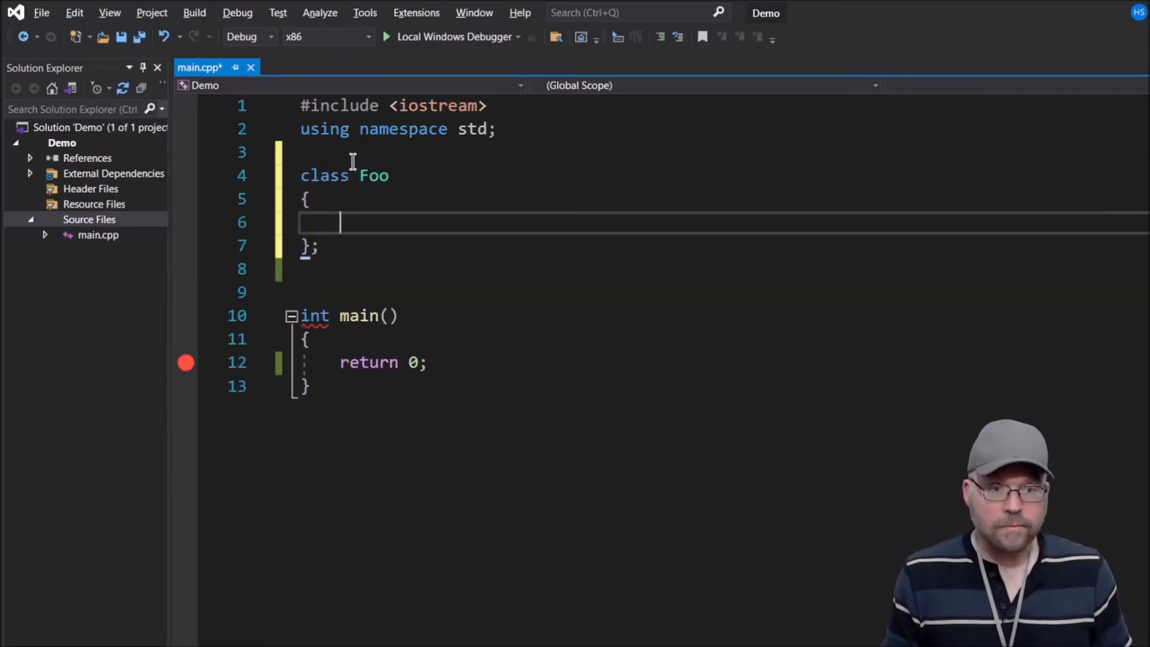
pyautogui.write('public:')
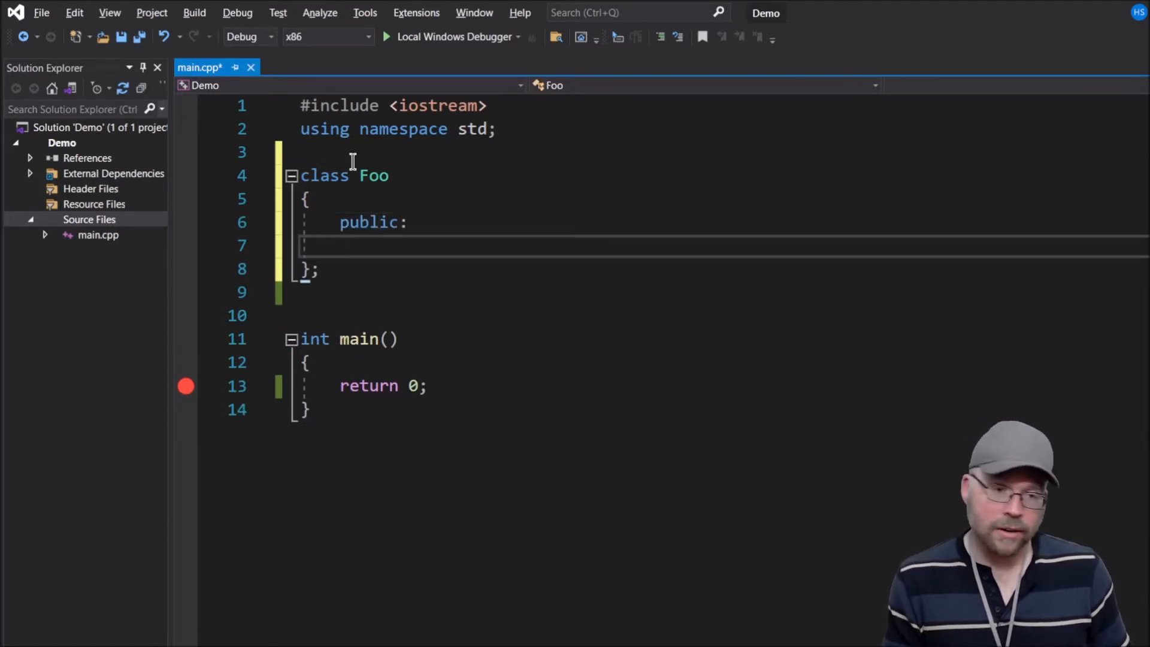
pyautogui.write('void print(')
pyautogui.write('{')
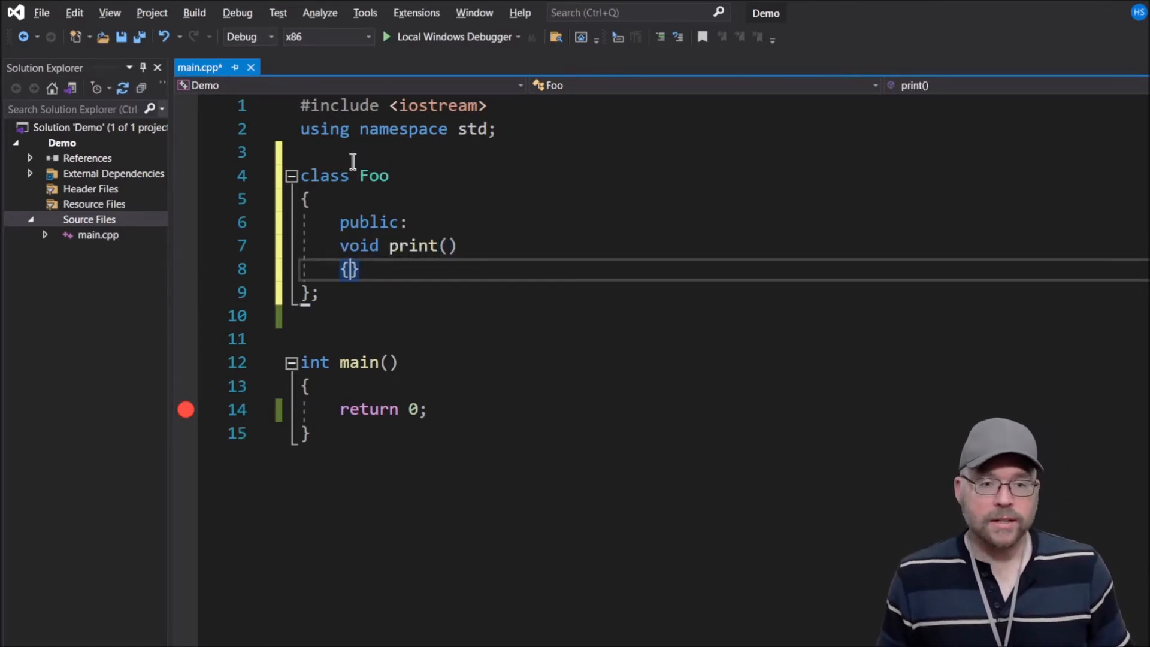
pyautogui.write('cout << "Hell"')
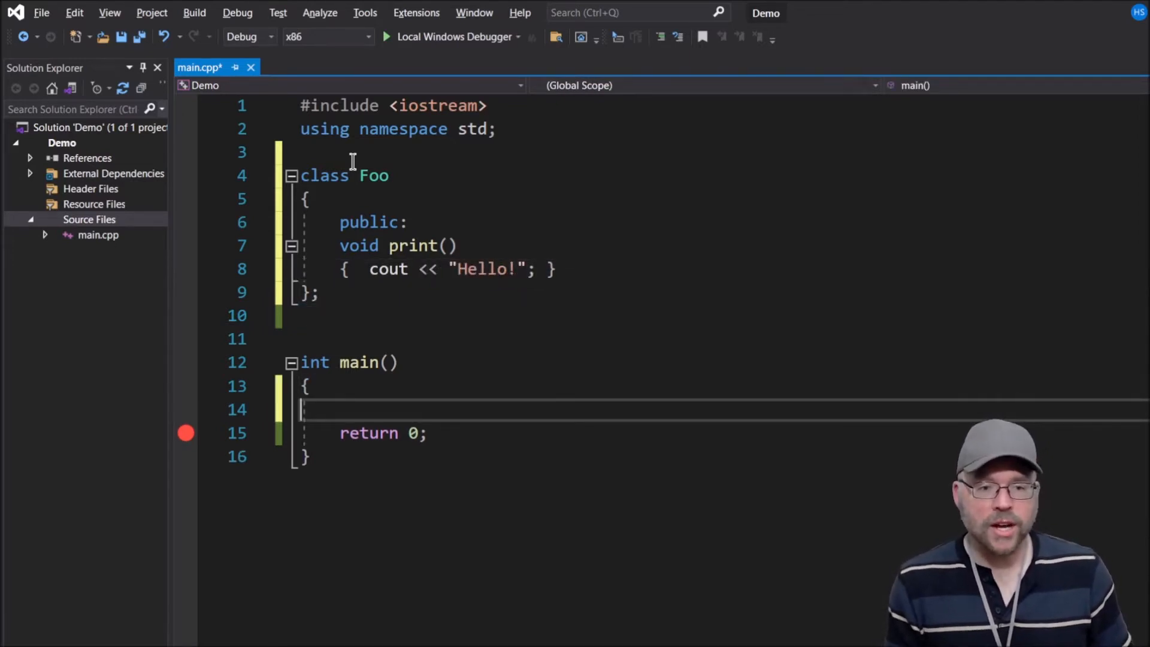
# Step: Create a Foo object f in main, call f.print(), and build
pyautogui.write('Foo f')
pyautogui.write('f.print(')
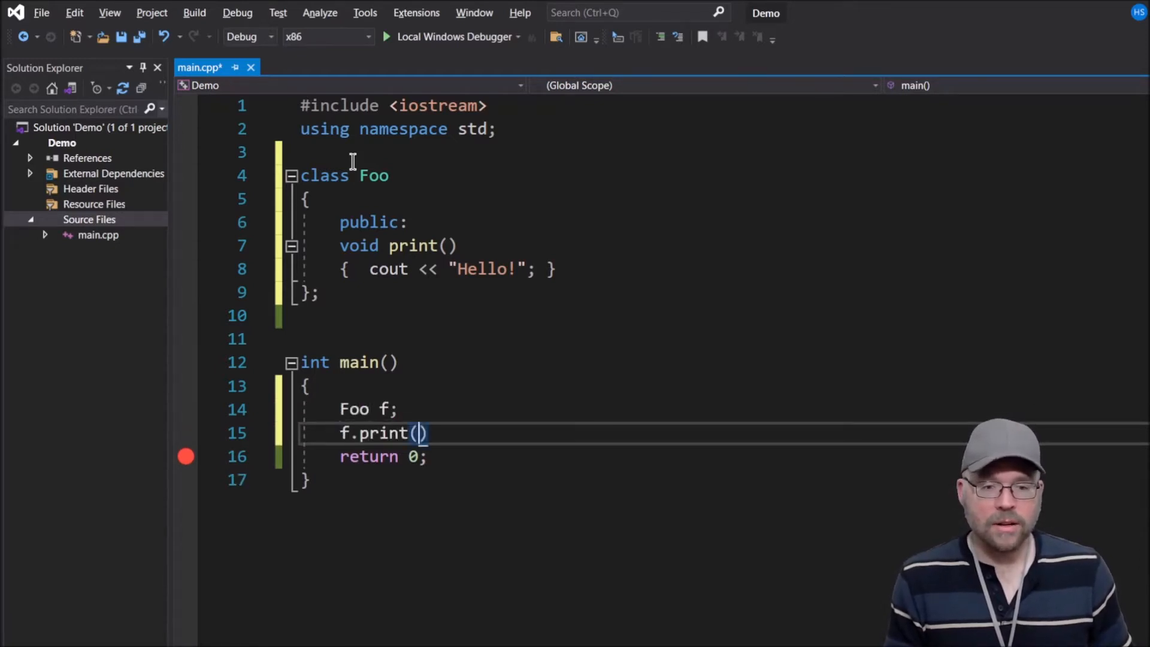
pyautogui.write(';')
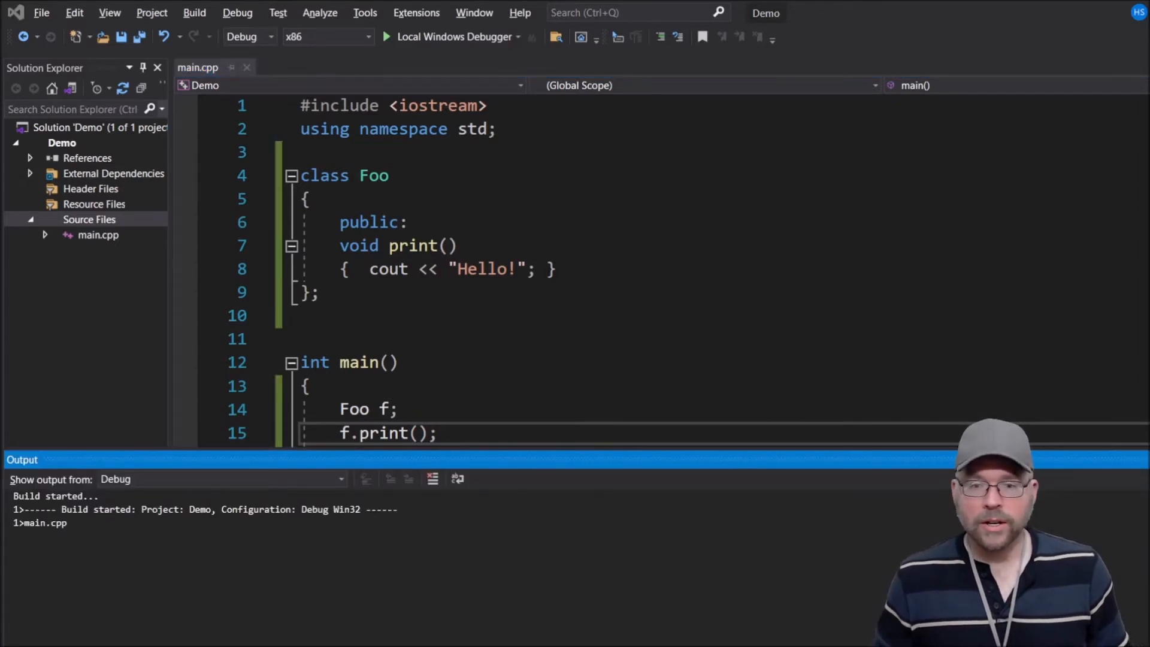
pyautogui.click(389, 37)
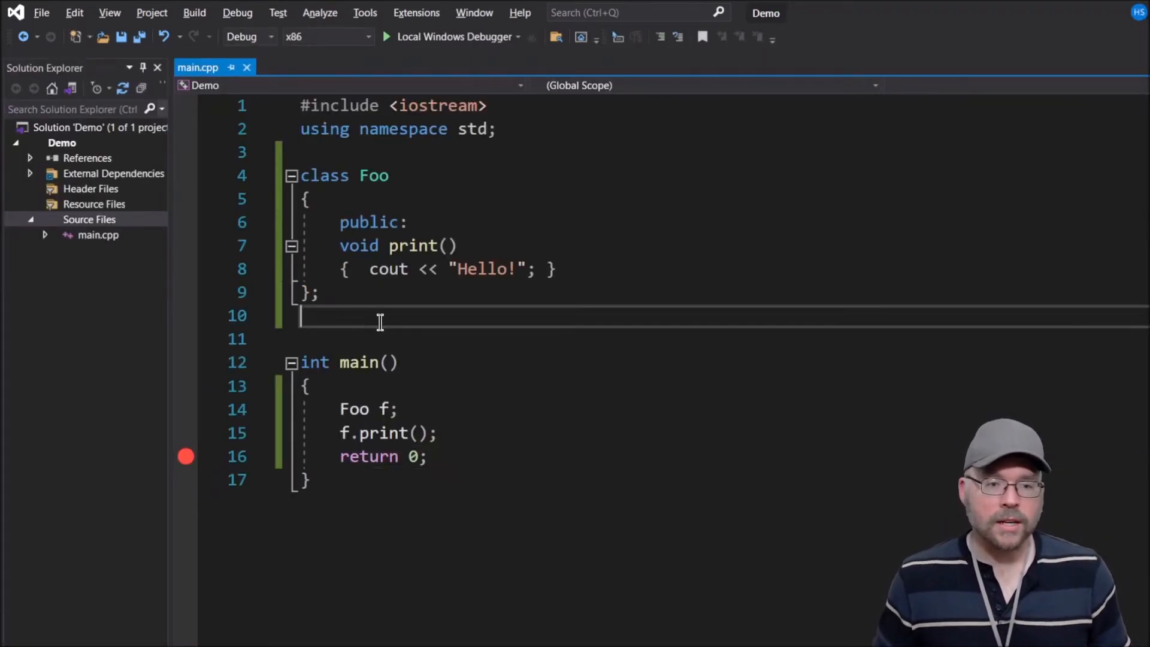
# Step: Declare class Bar publicly deriving from Foo, and make Foo's print() virtual
pyautogui.write('class')
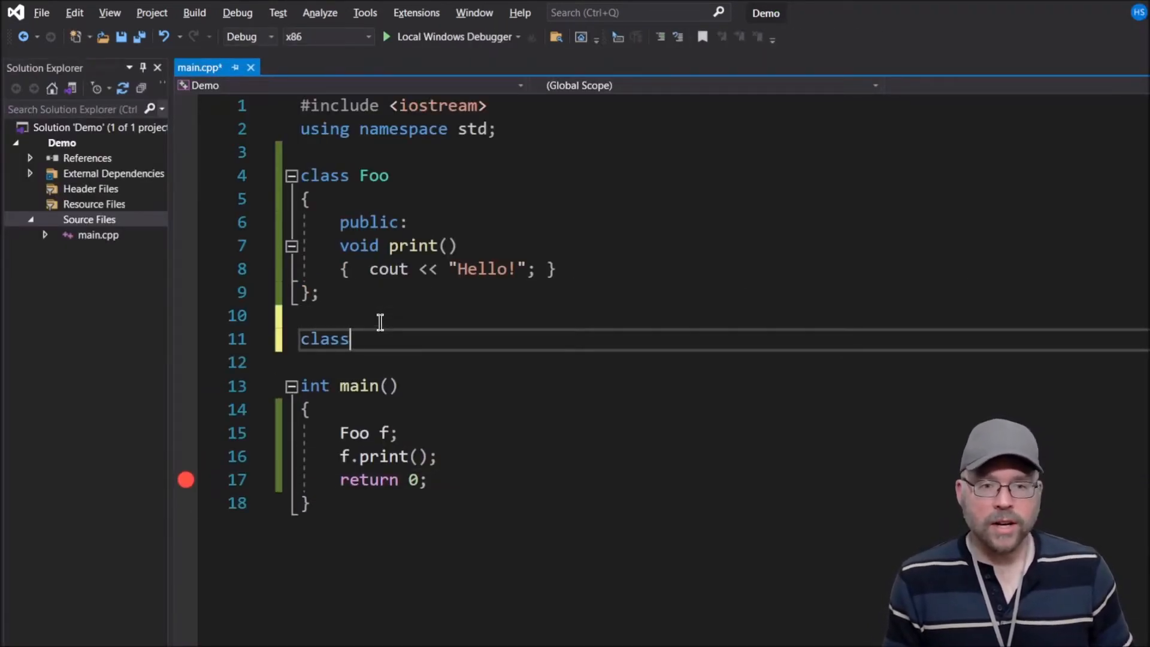
pyautogui.write('Bar :')
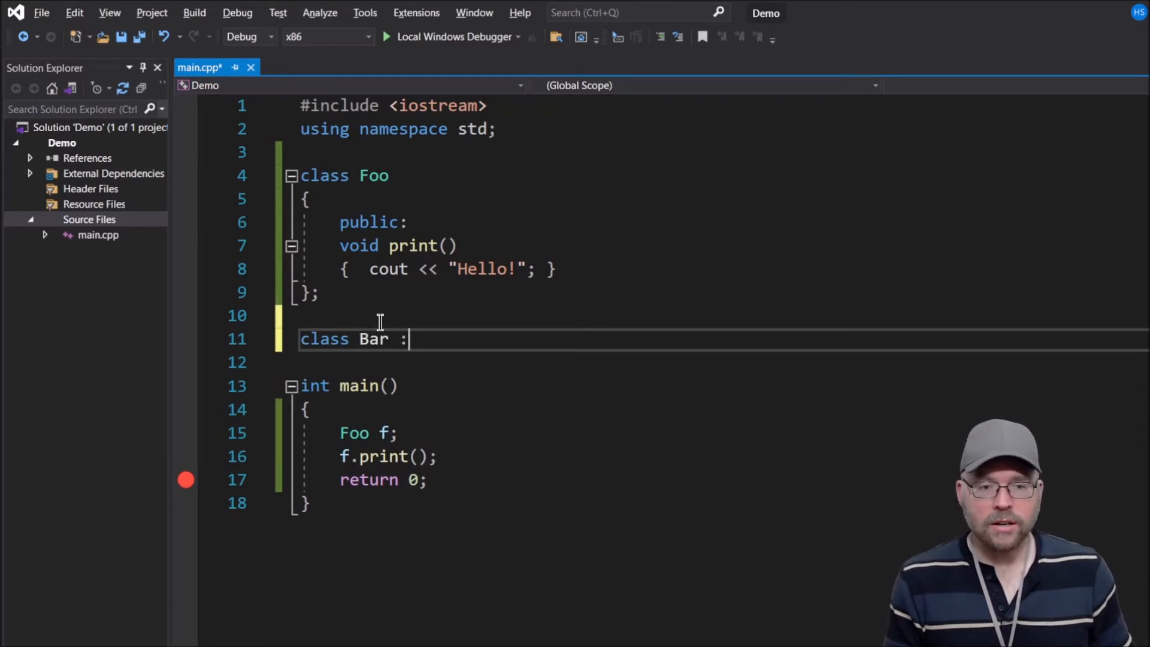
pyautogui.write('public Foo')
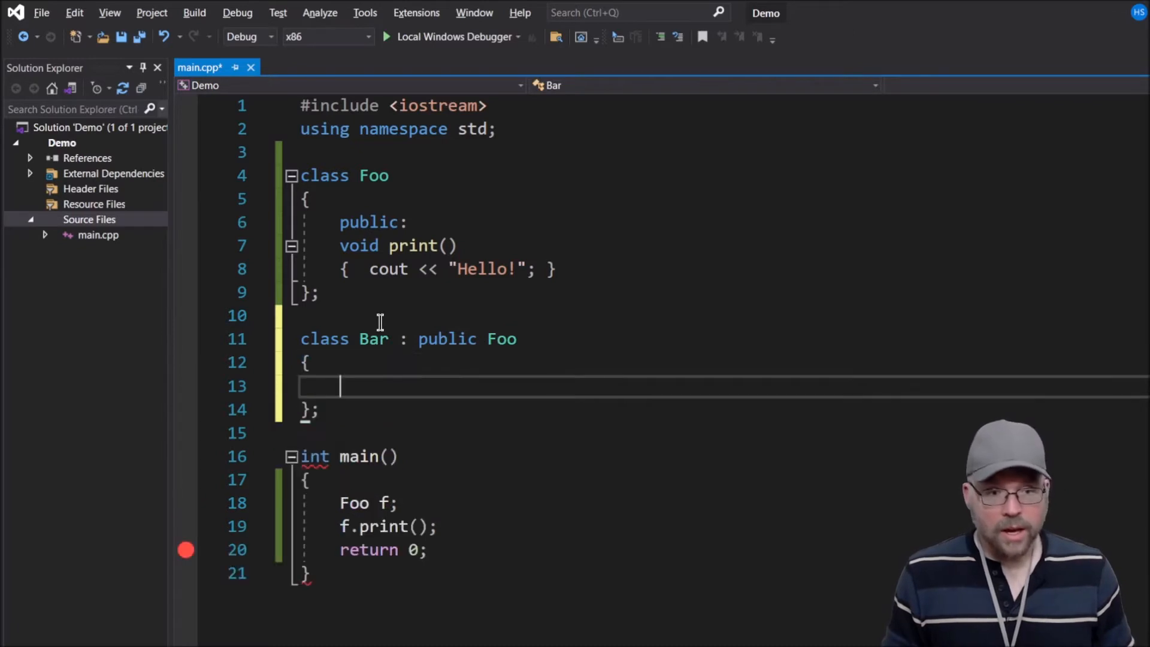
pyautogui.write('public:')
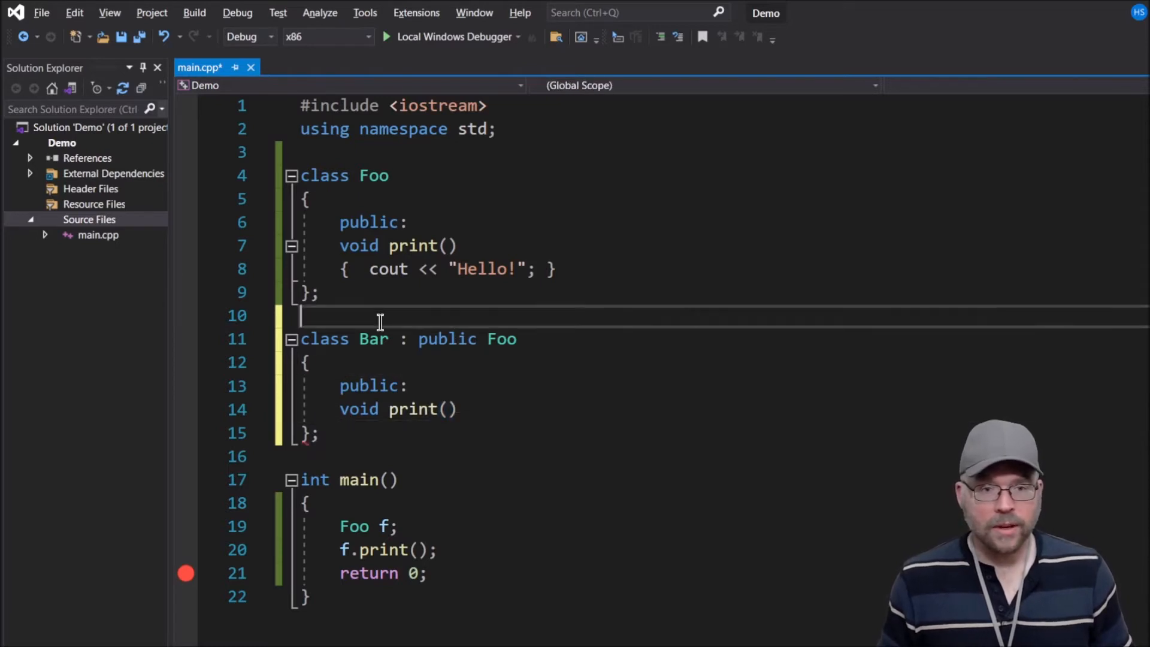
pyautogui.write('virtual')
pyautogui.write('{')
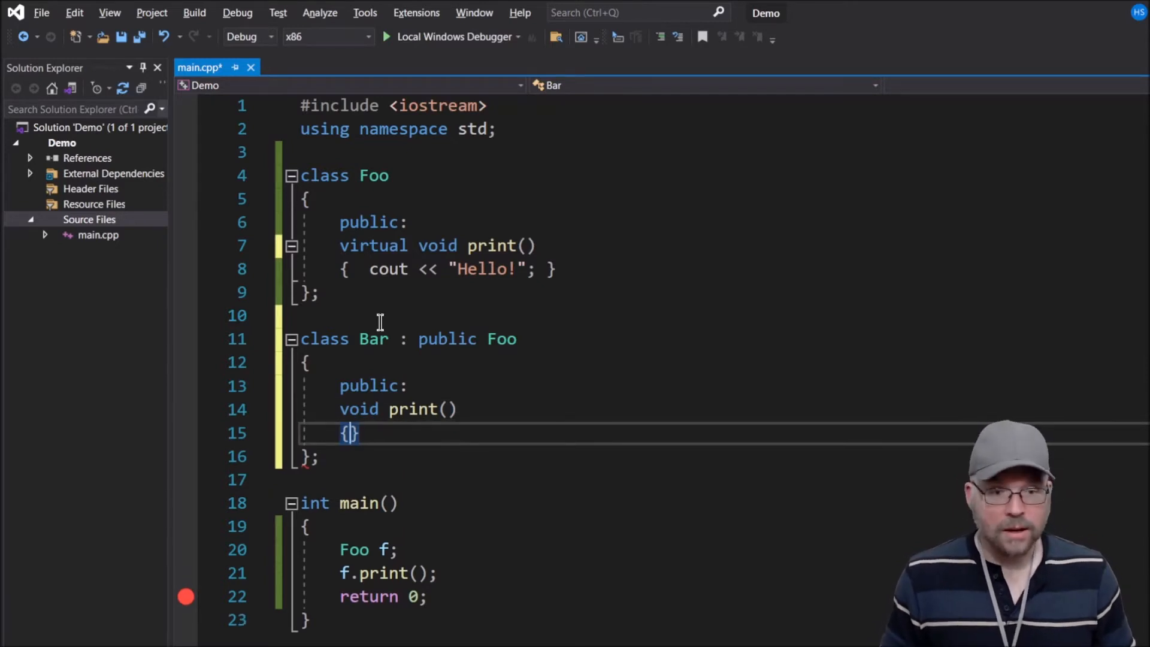
# Step: Make Bar's print() output "Goodbye!" followed by endl
pyautogui.write('cout')
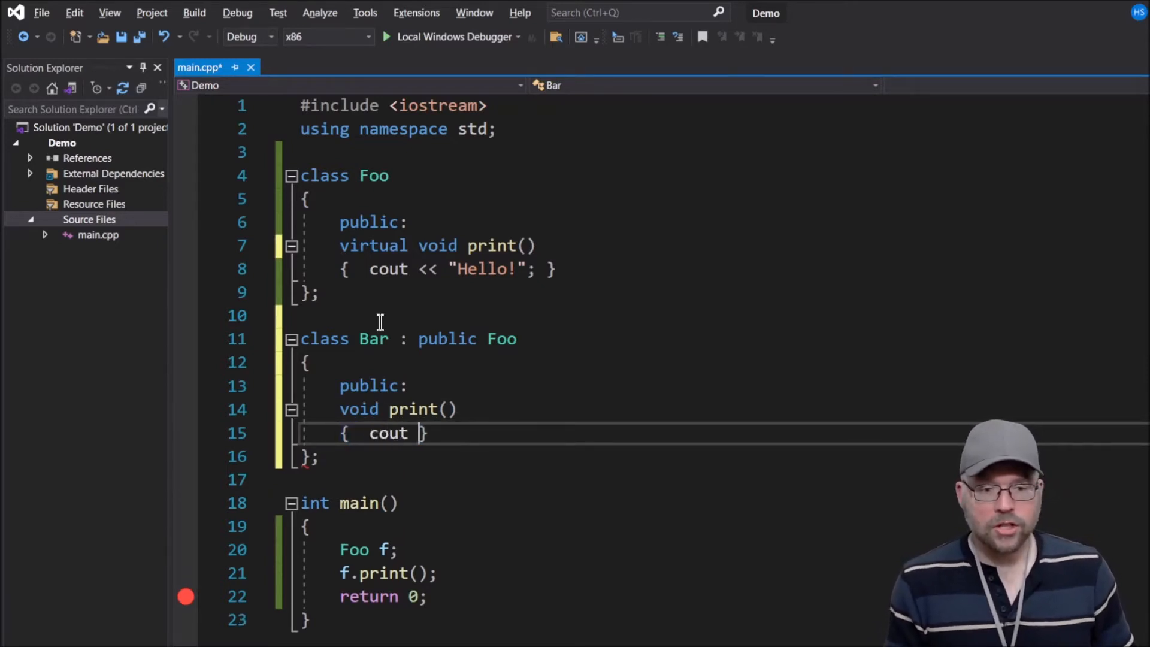
pyautogui.write('<<')
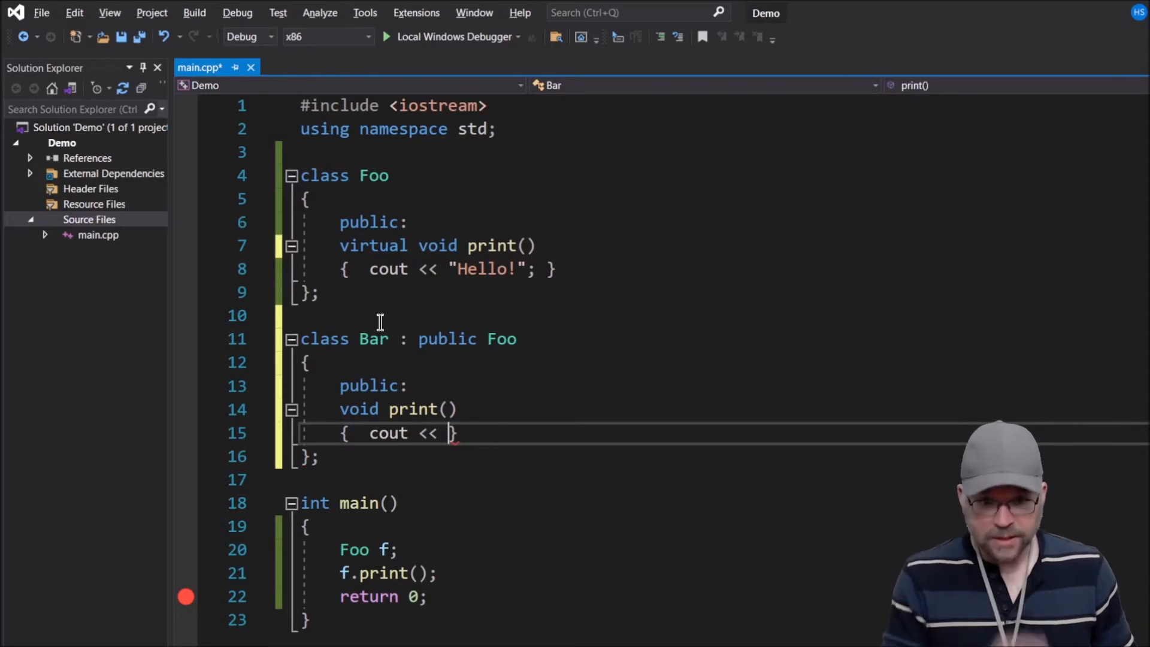
pyautogui.write('"')
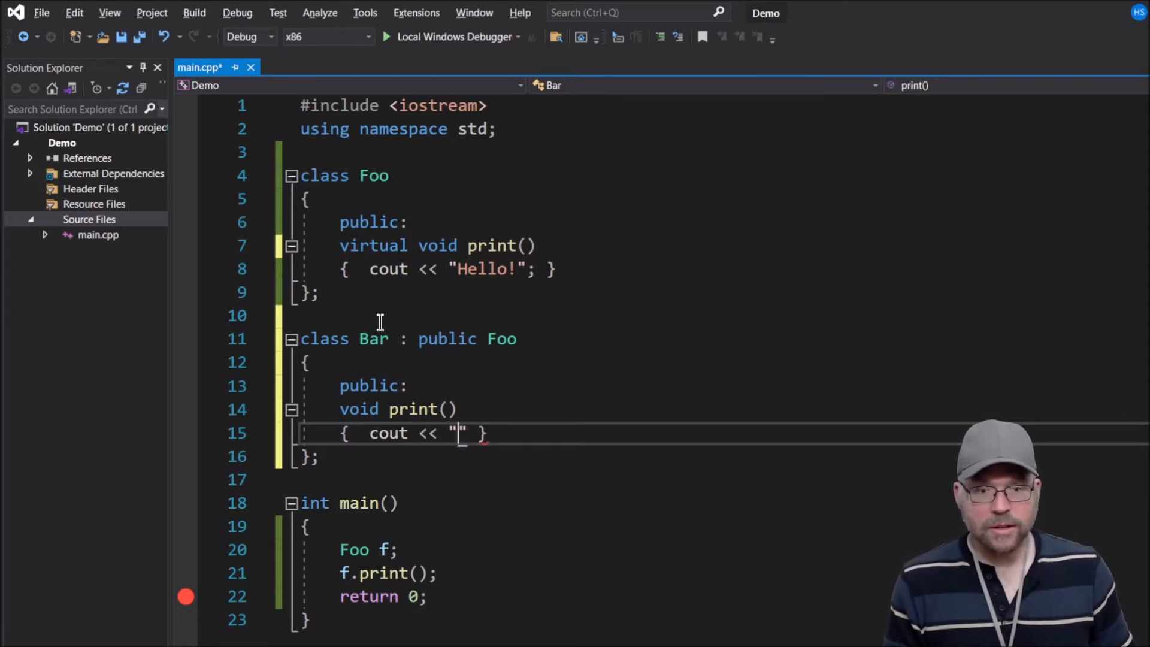
pyautogui.write('Goodbye!')
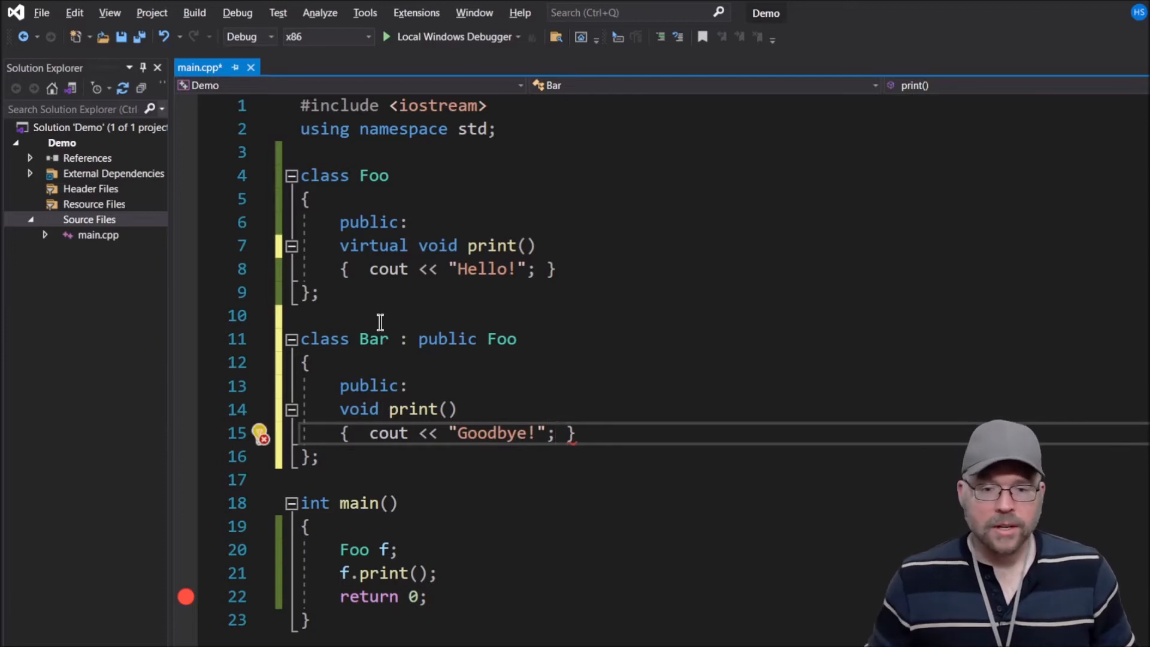
pyautogui.write('<<')
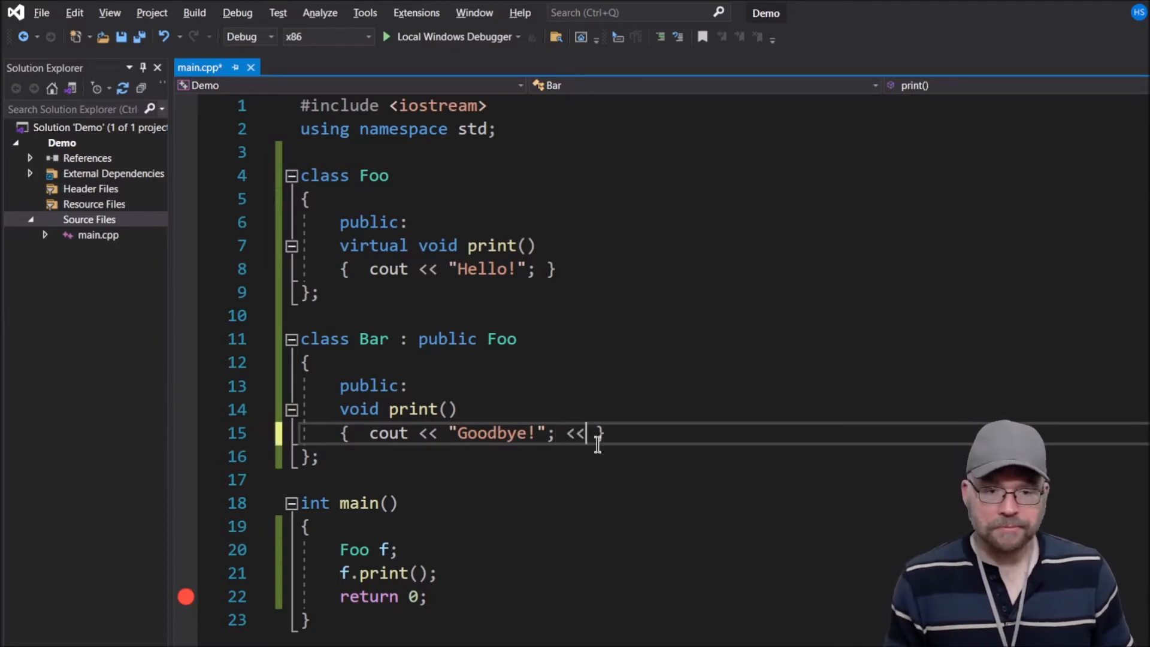
pyautogui.write('endl;')
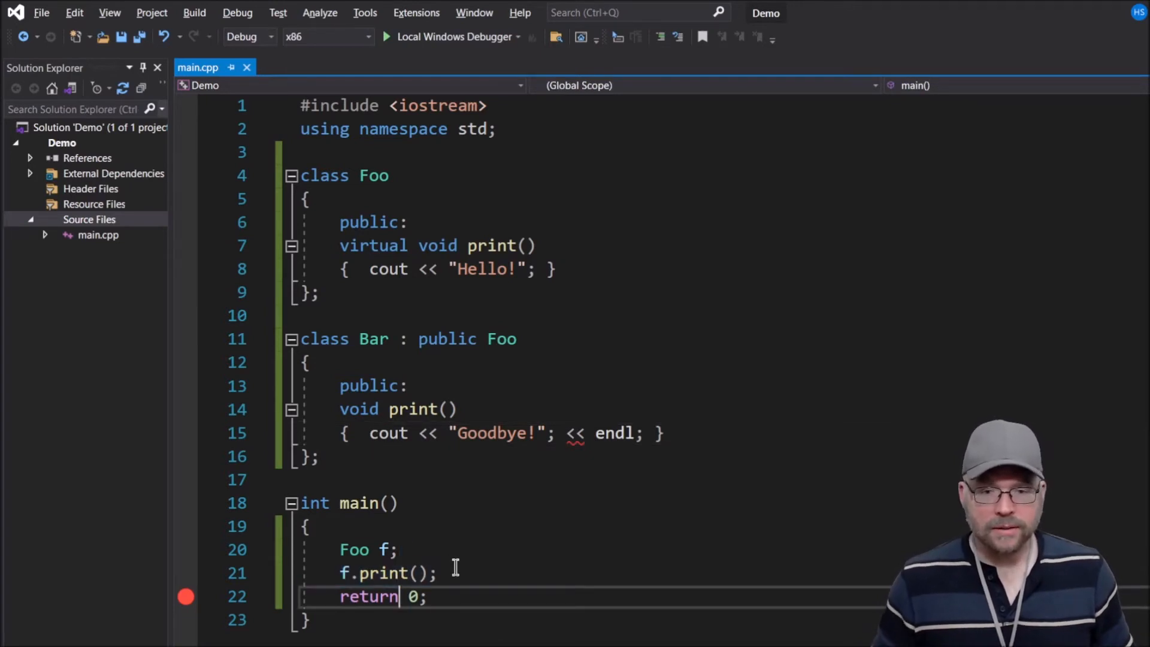
# Step: Add Bar b; b.print(); to main and run, printing Hello!Goodbye!
pyautogui.click(561, 433)
pyautogui.write('Bar b;')
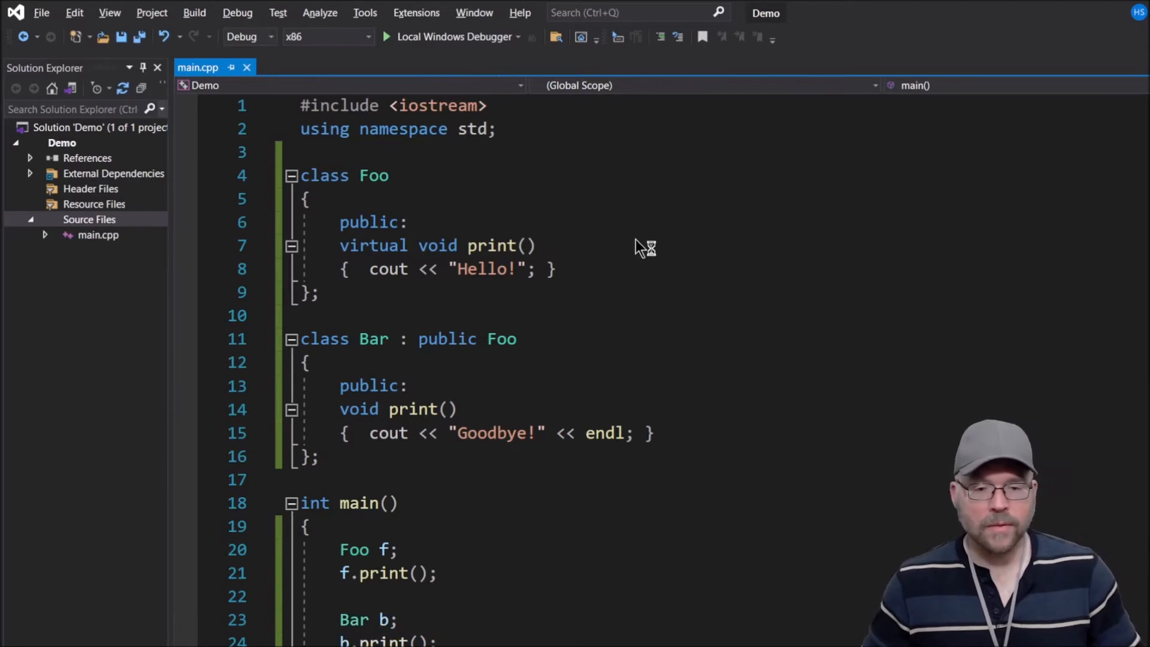
pyautogui.click(386, 37)
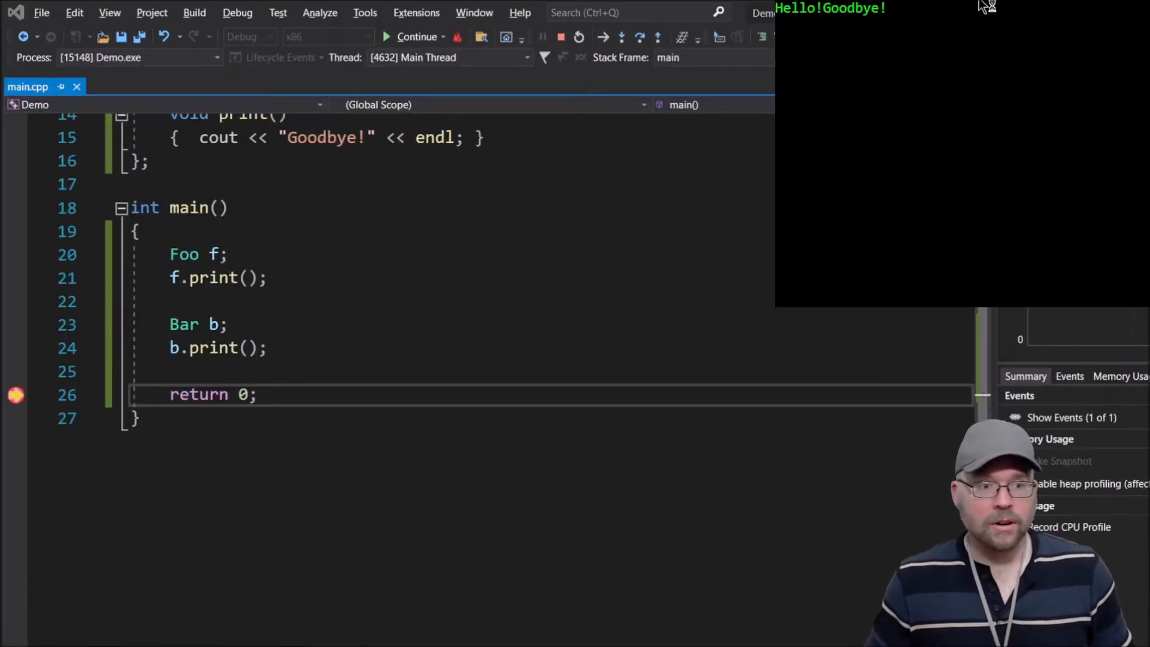
pyautogui.moveTo(876, 41)
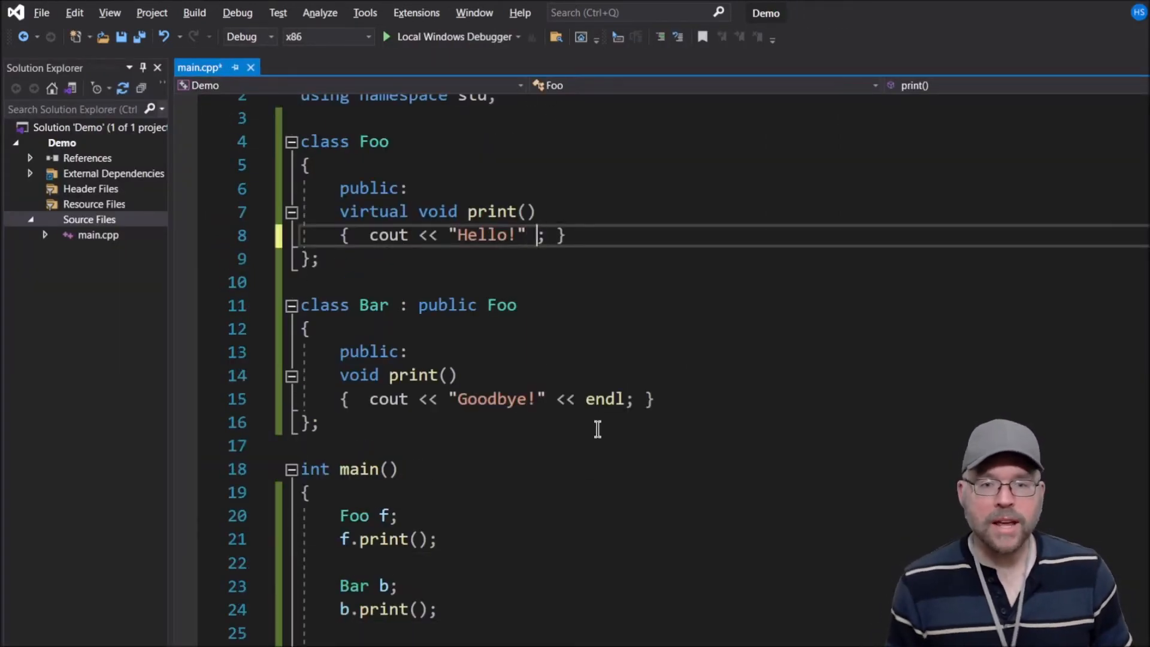
# Step: Mark Foo's print() final, then select and remove Bar's print() definition
pyautogui.write('<< endl')
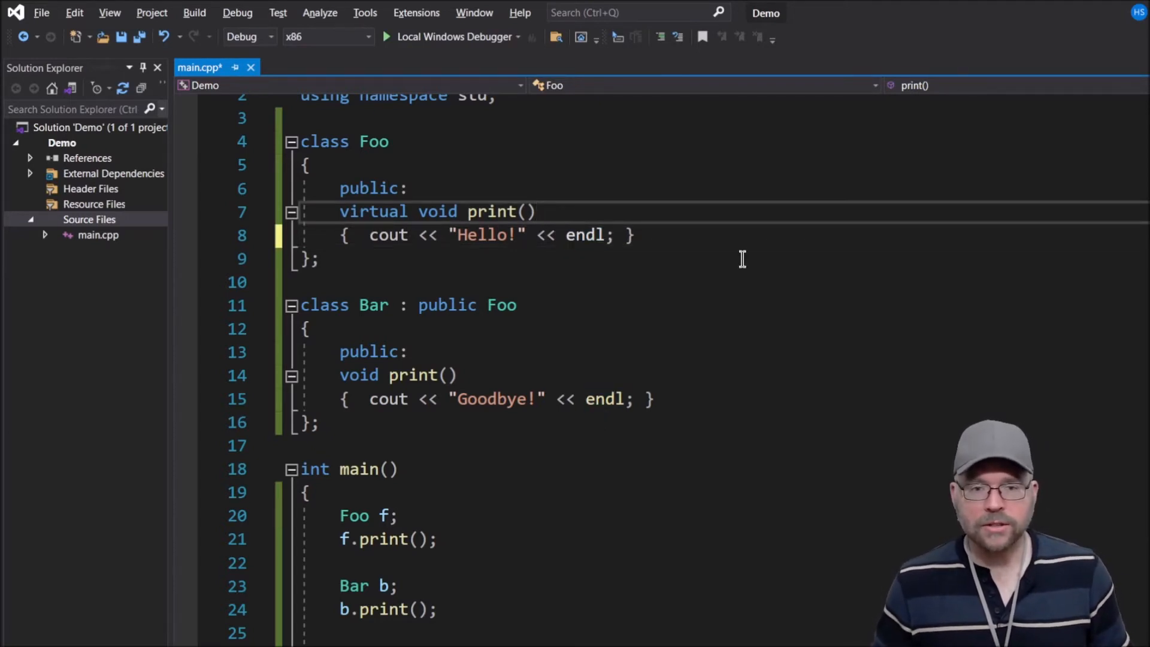
pyautogui.press('ctrl+s')
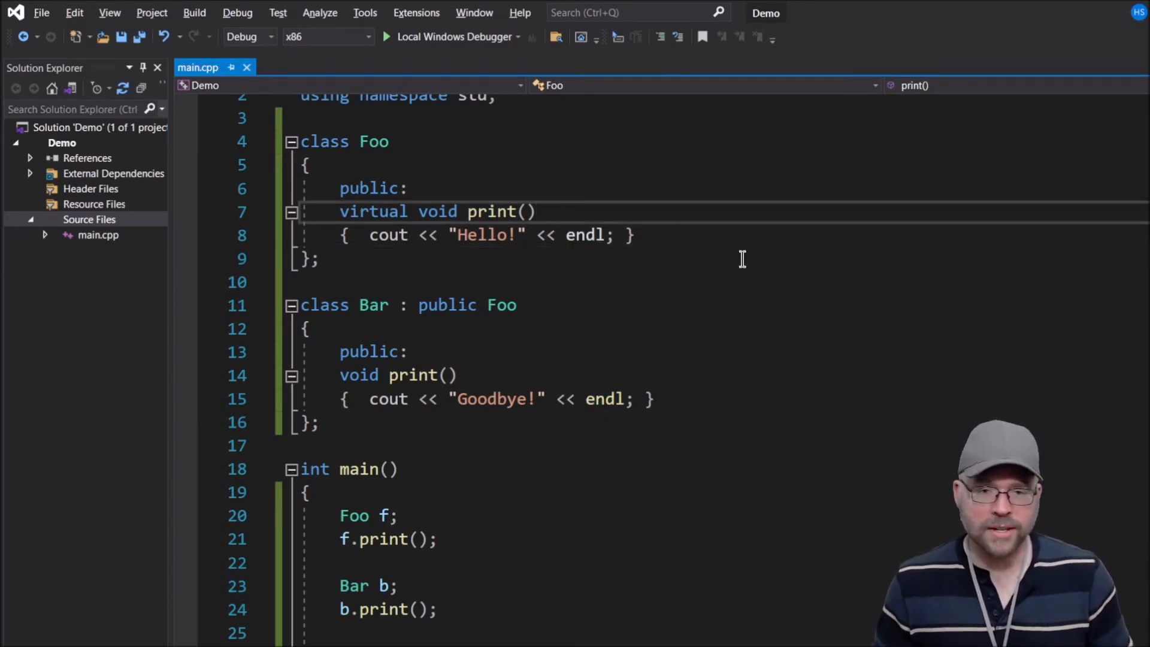
pyautogui.write('final')
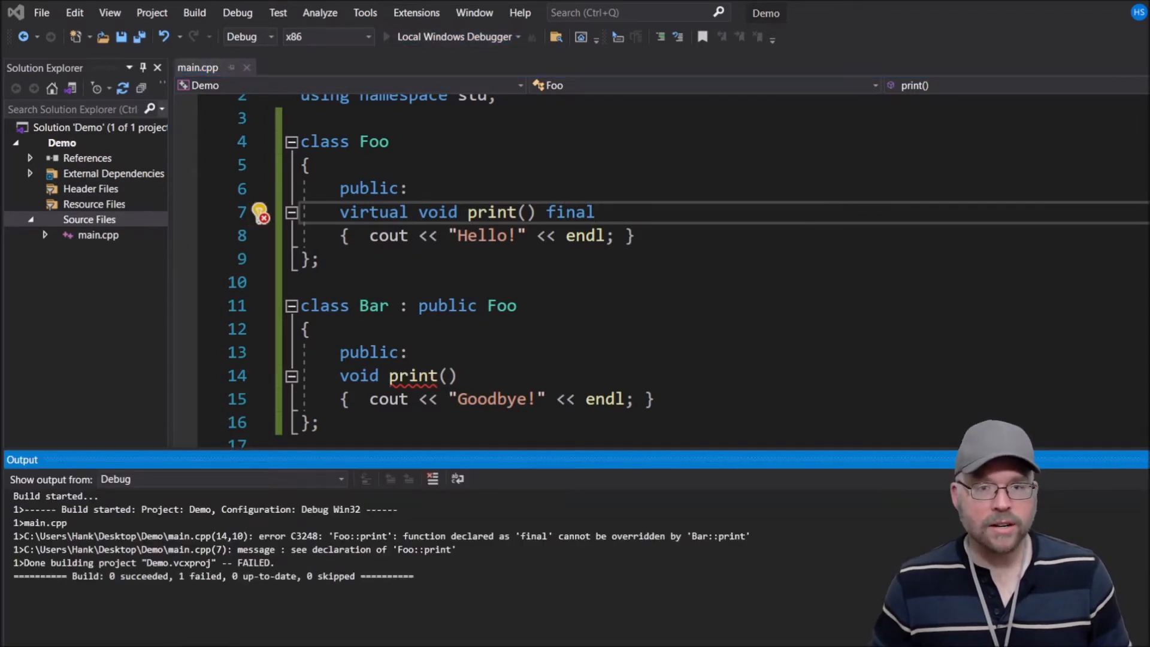
pyautogui.moveTo(351, 541)
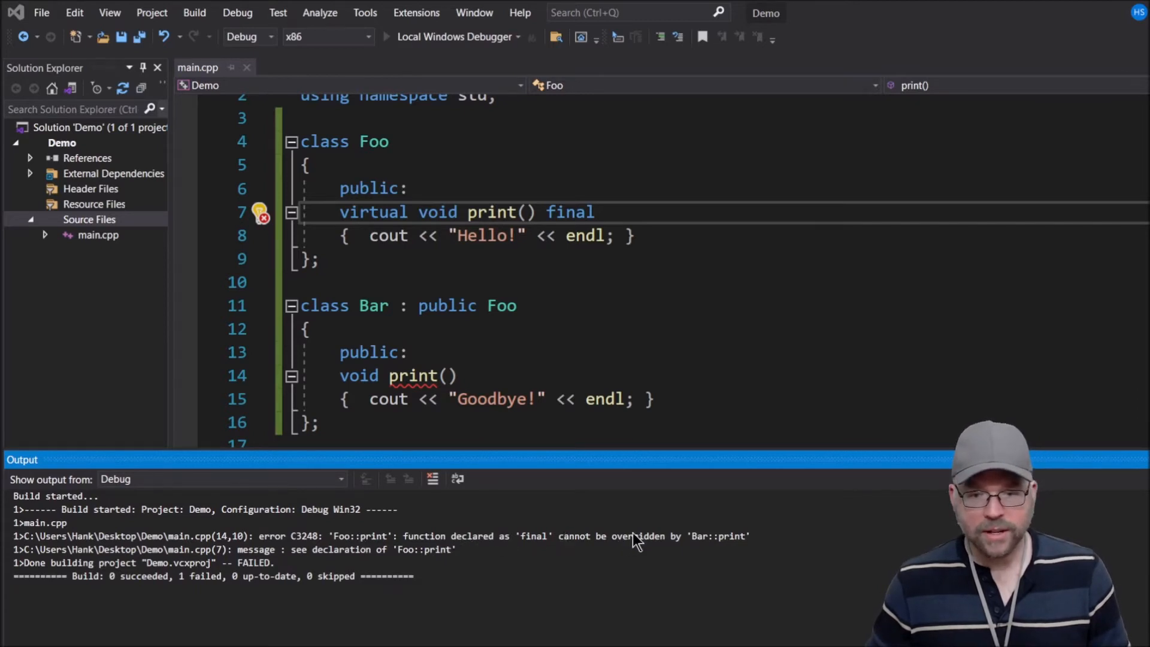
pyautogui.moveTo(782, 395)
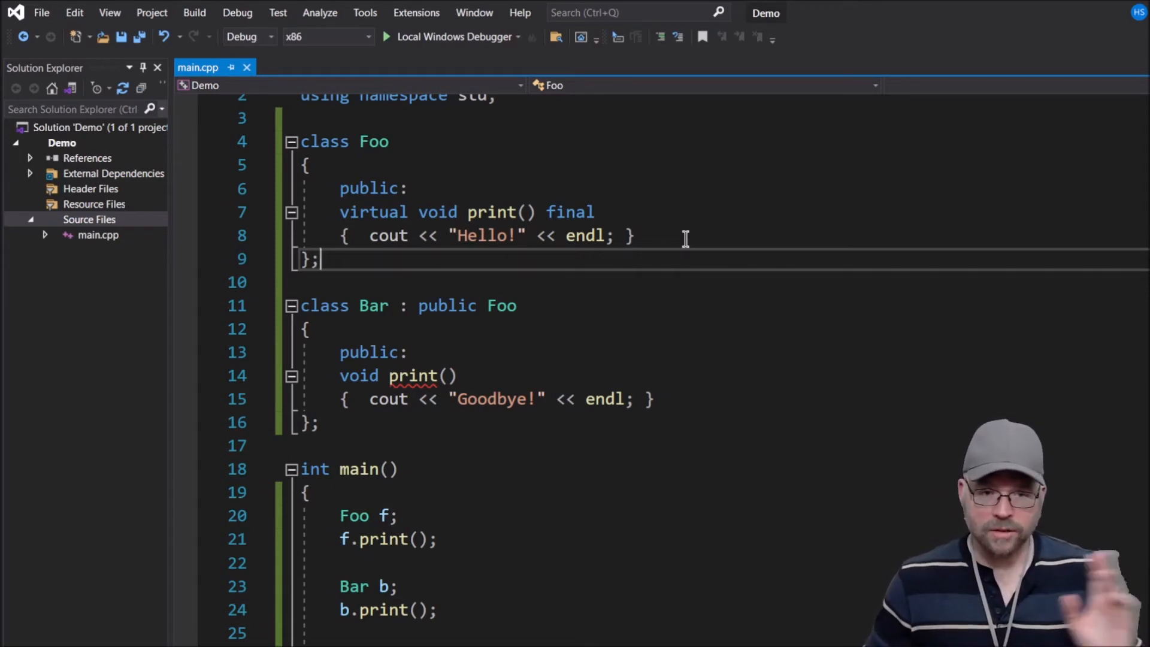
pyautogui.moveTo(609, 213)
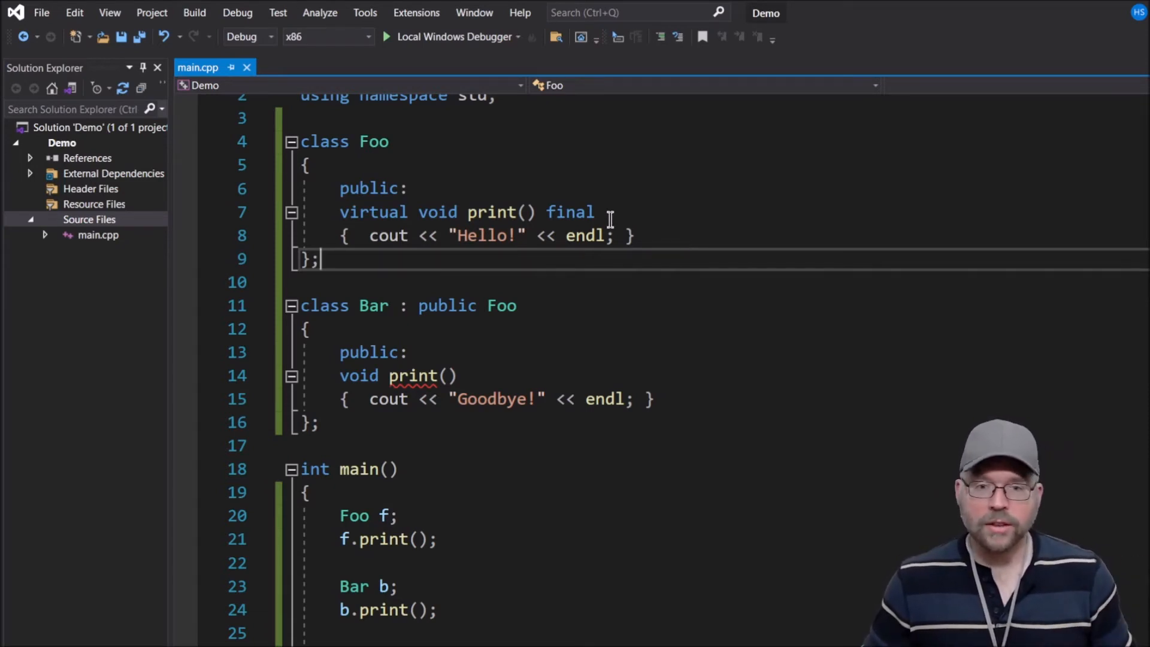
pyautogui.doubleClick(570, 212)
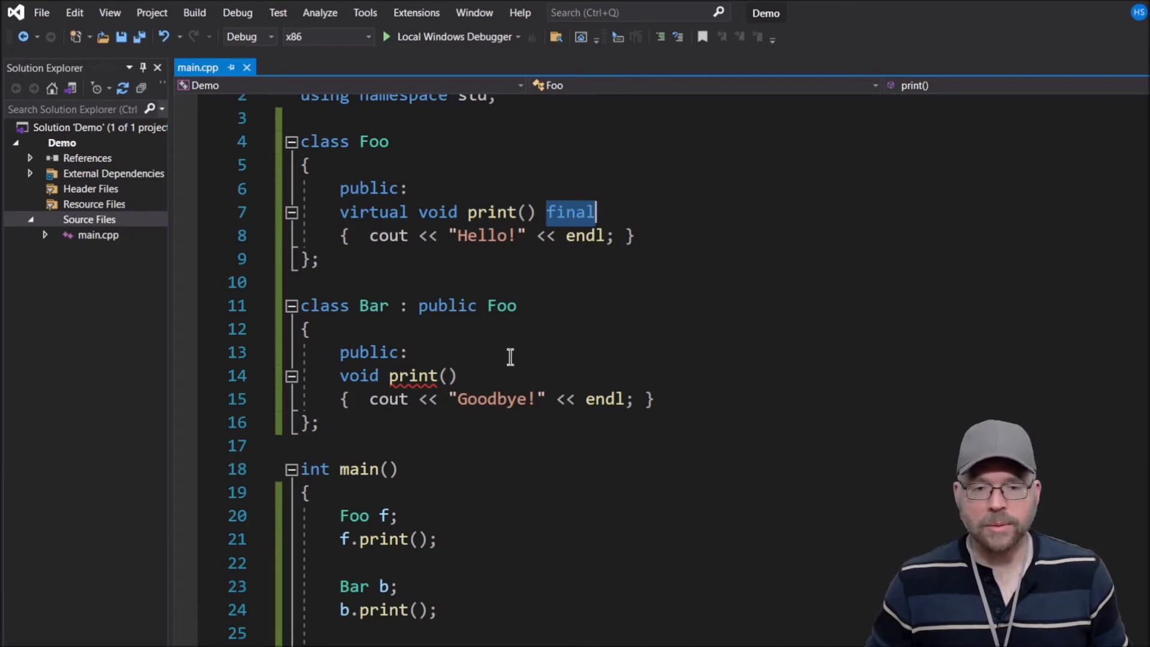
pyautogui.moveTo(611, 212)
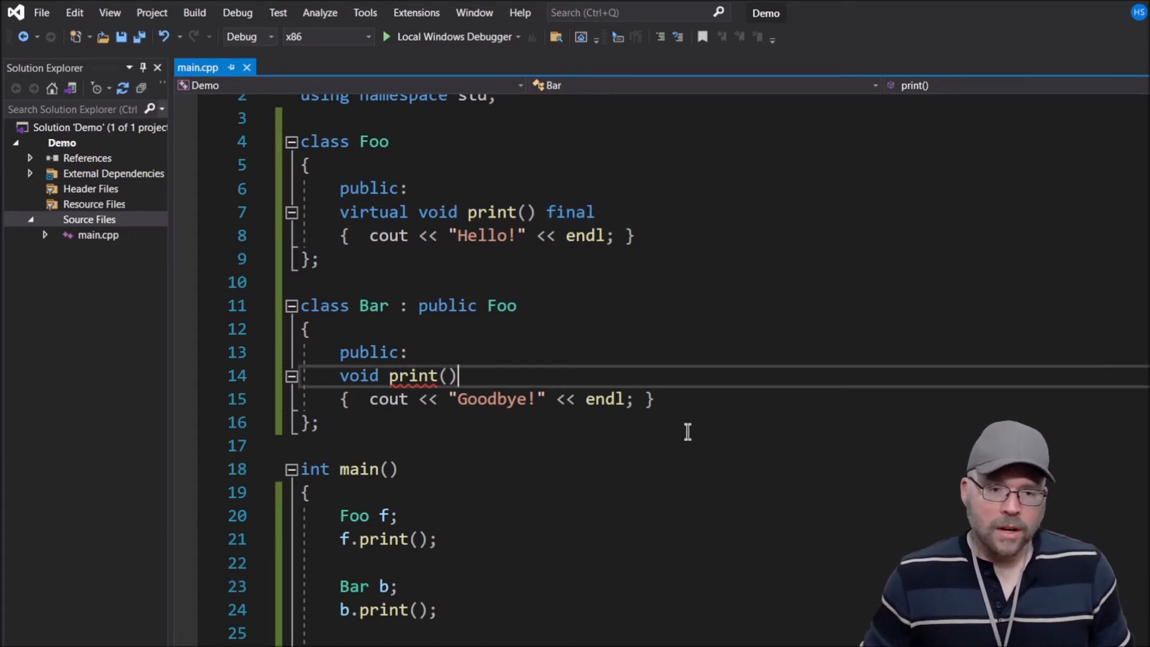
pyautogui.moveTo(339, 376); pyautogui.dragTo(458, 375)
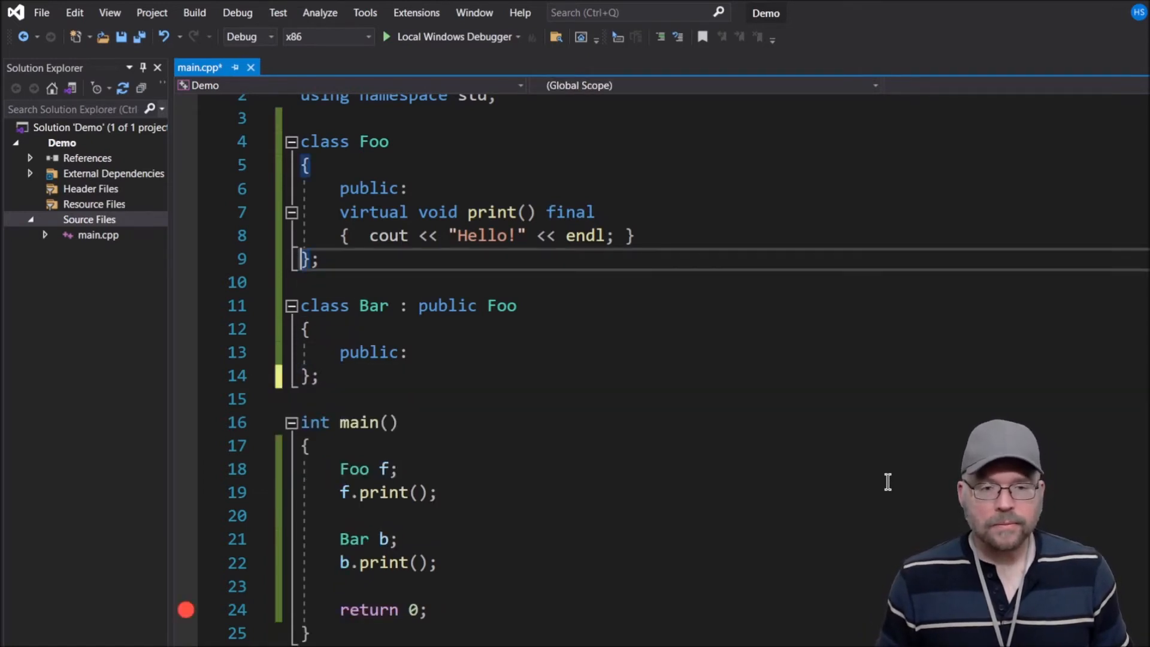
# Step: Add virtual void foo(int x) to Foo, printing x followed by endl
pyautogui.press('Enter')
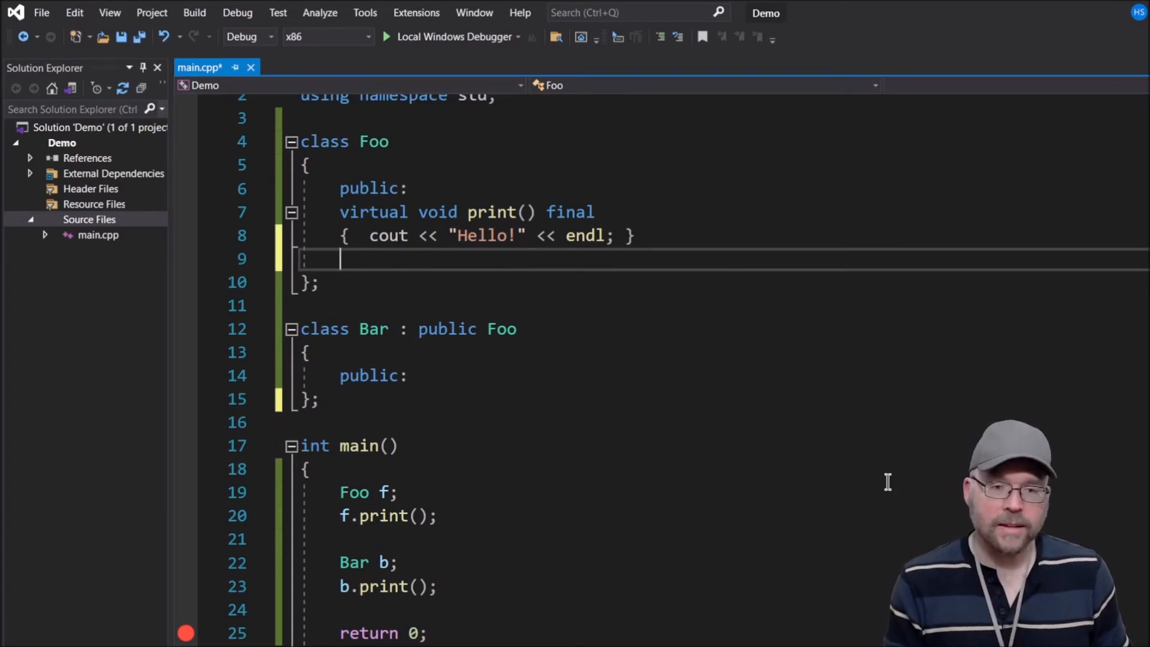
pyautogui.write('vi')
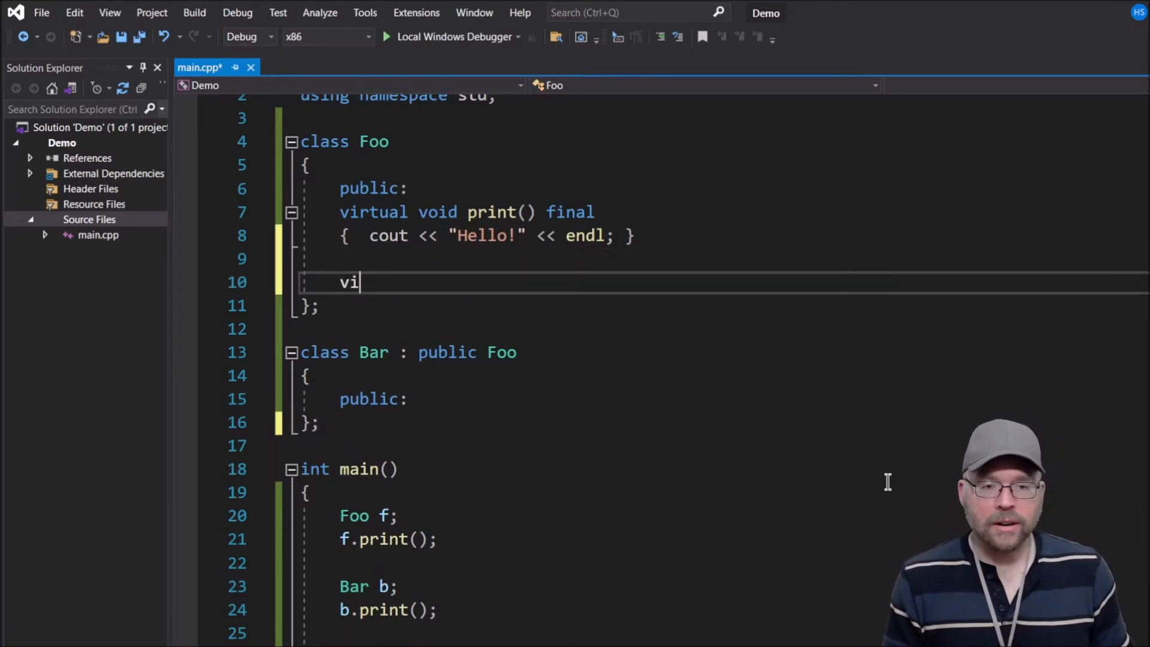
pyautogui.write('rtual void')
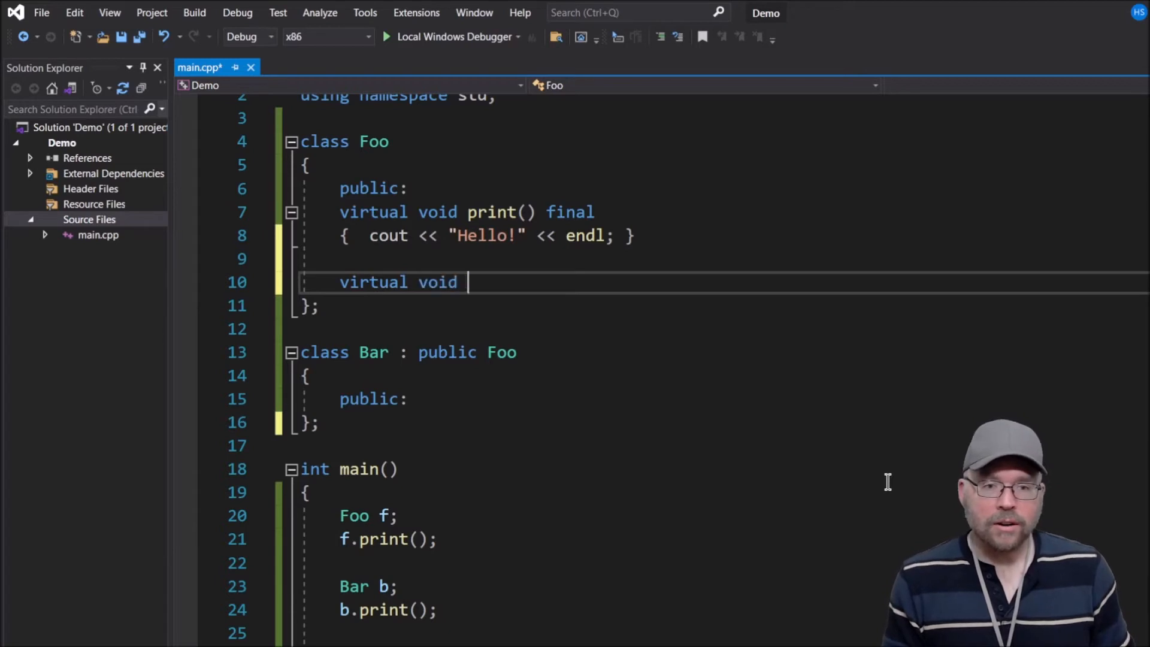
pyautogui.write('foo()')
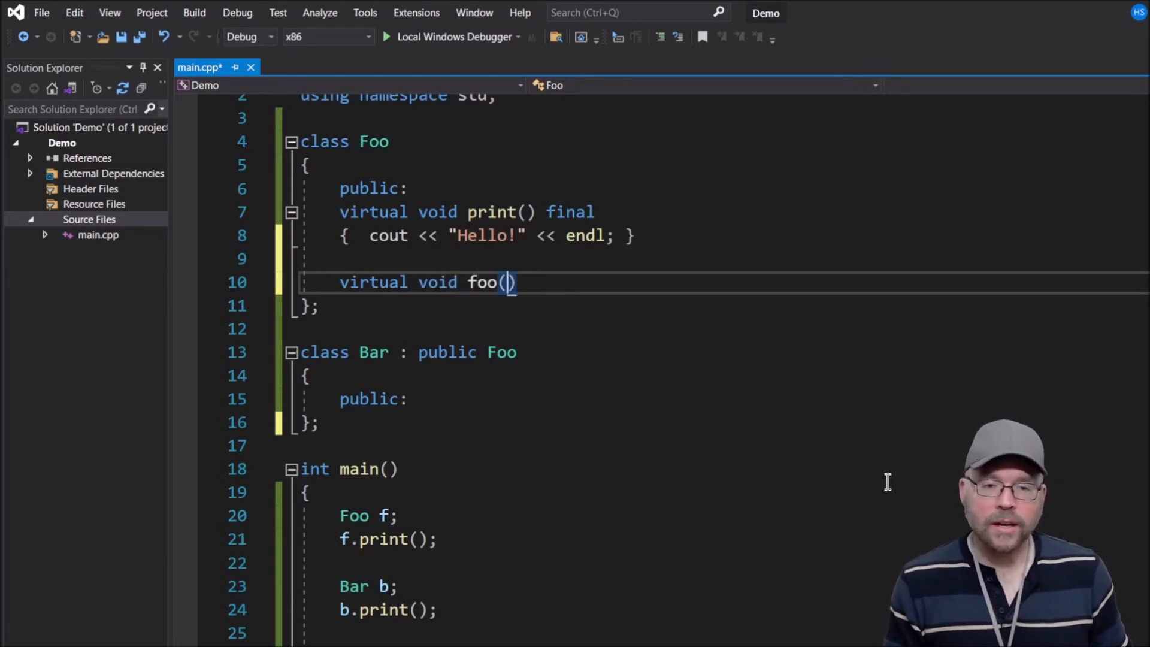
pyautogui.write('int x')
pyautogui.write('c')
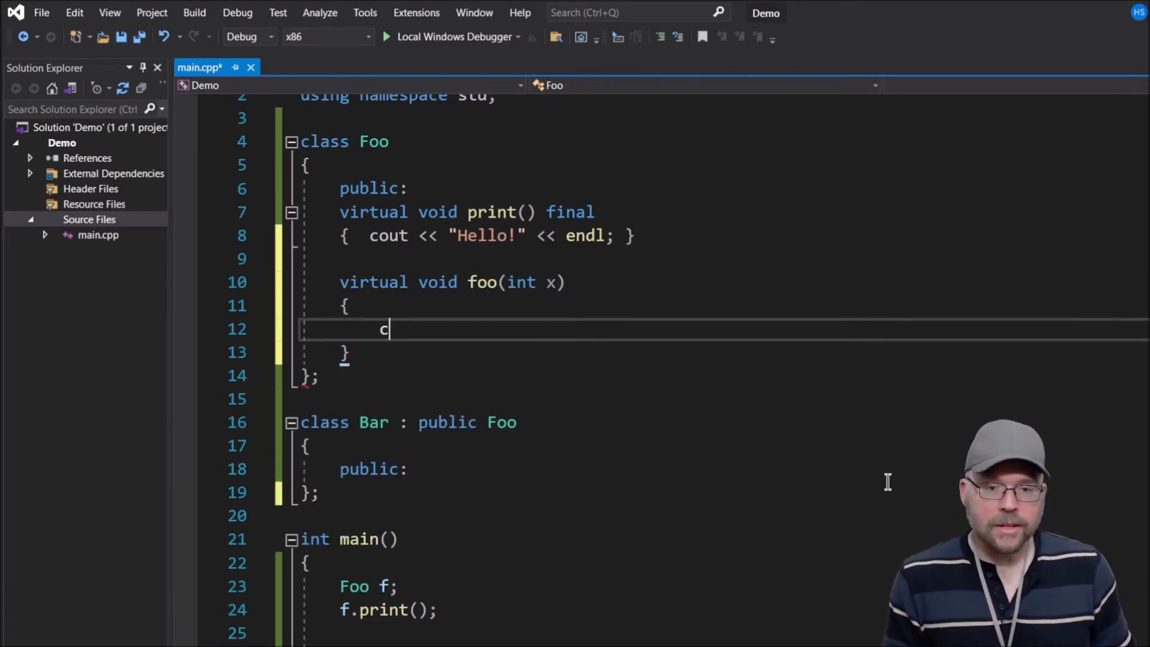
pyautogui.write('out <<')
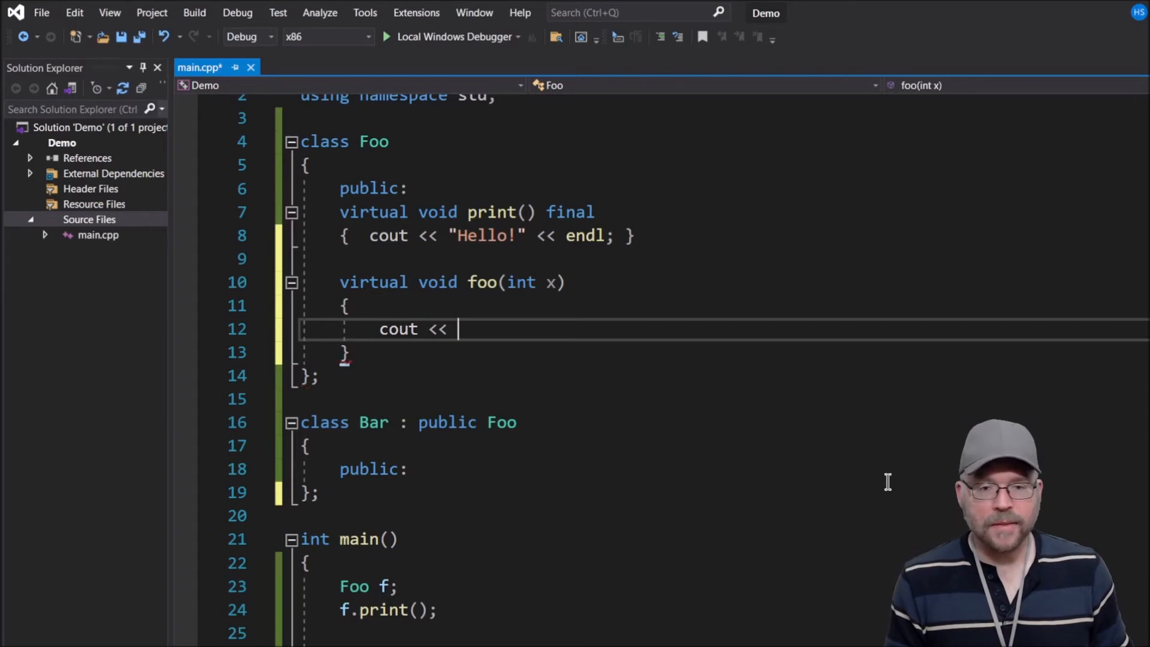
pyautogui.write('x << endl;')
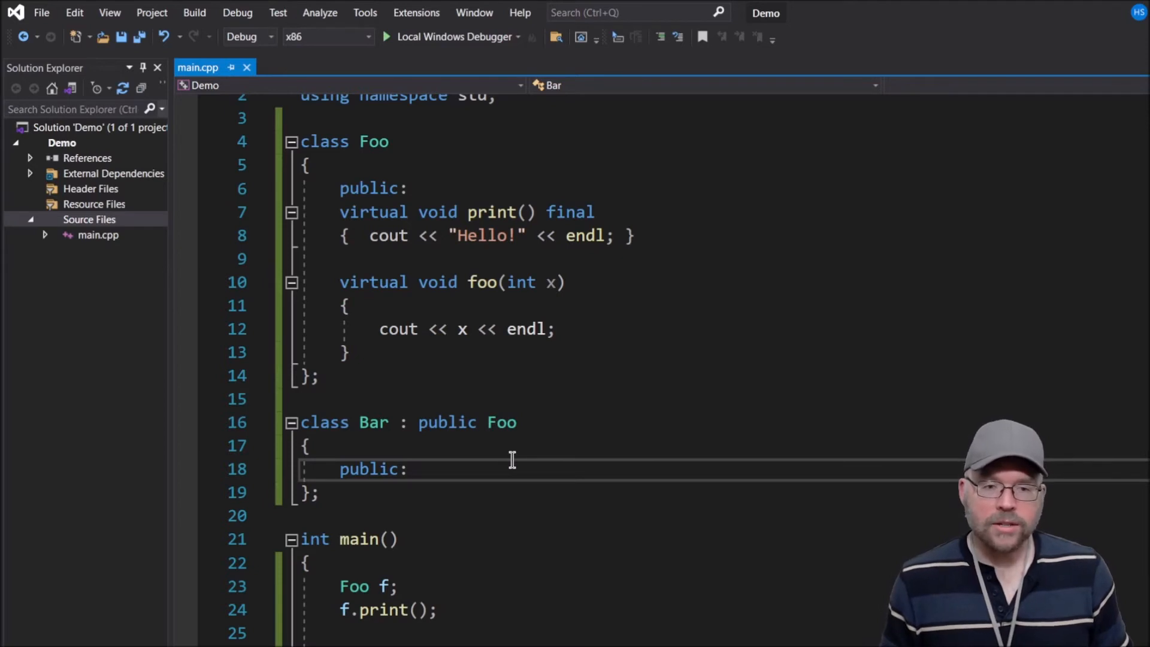
pyautogui.press('Enter')
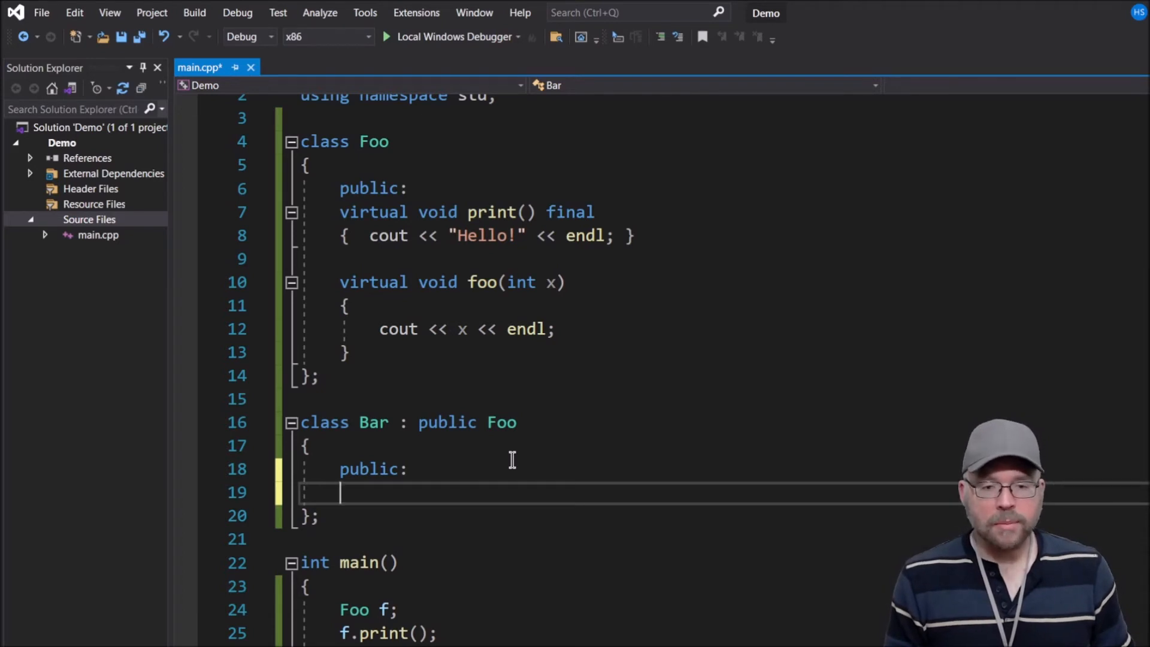
# Step: Give Bar a void foo(double x) that prints x * x followed by endl
pyautogui.write('void foo(')
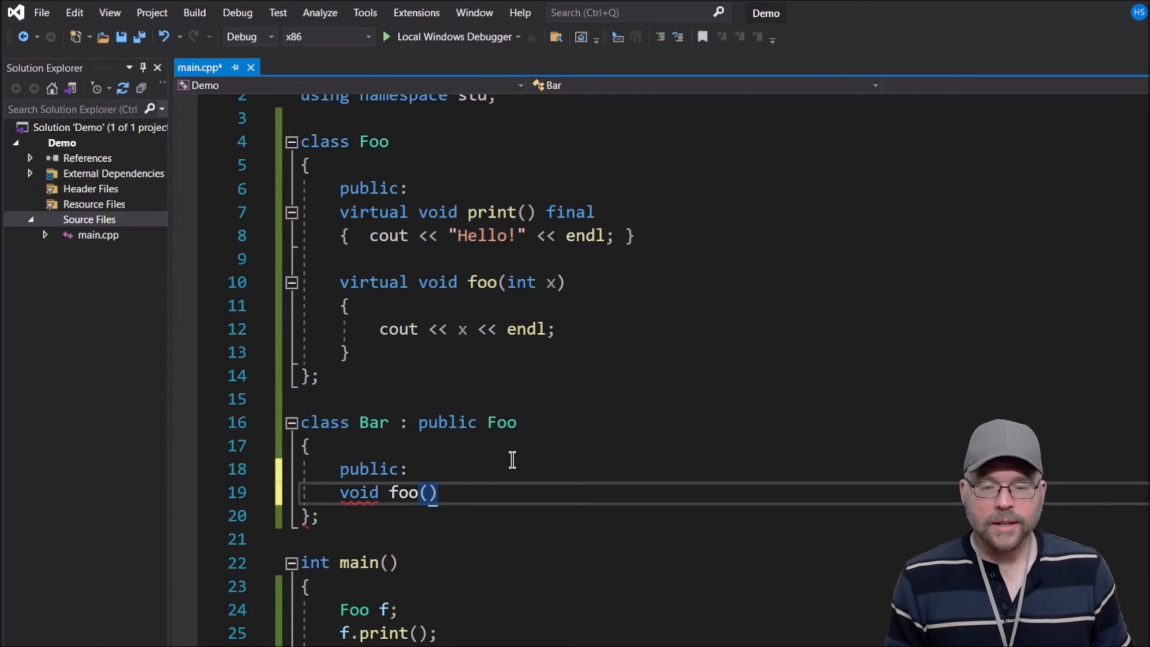
pyautogui.write('doub')
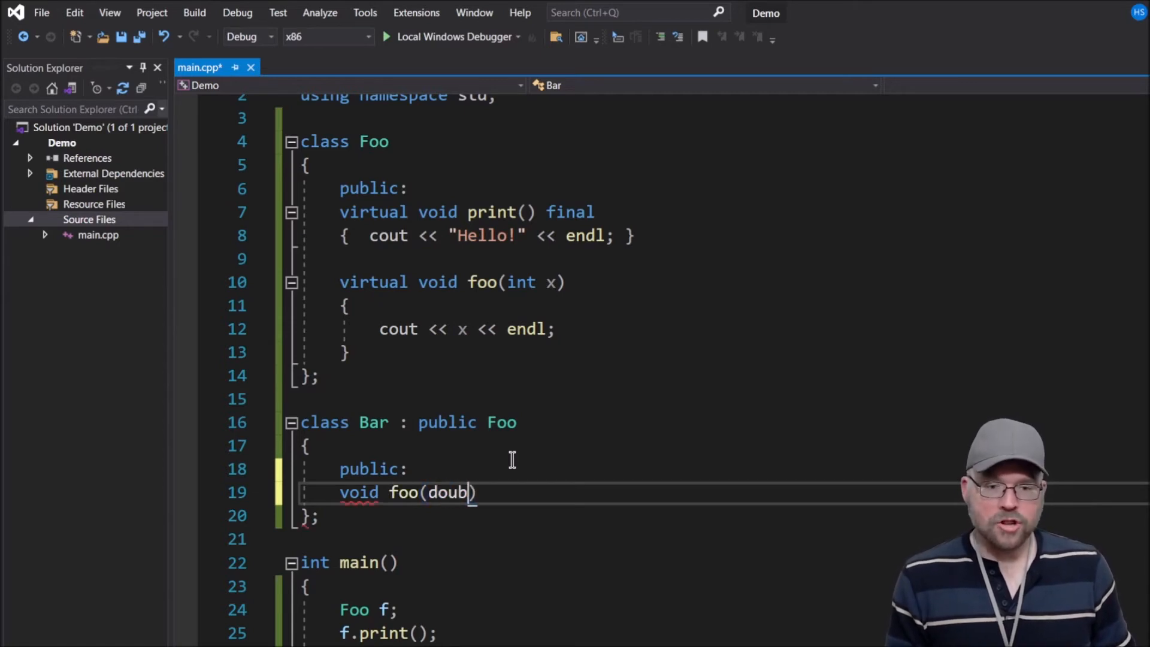
pyautogui.write('le x')
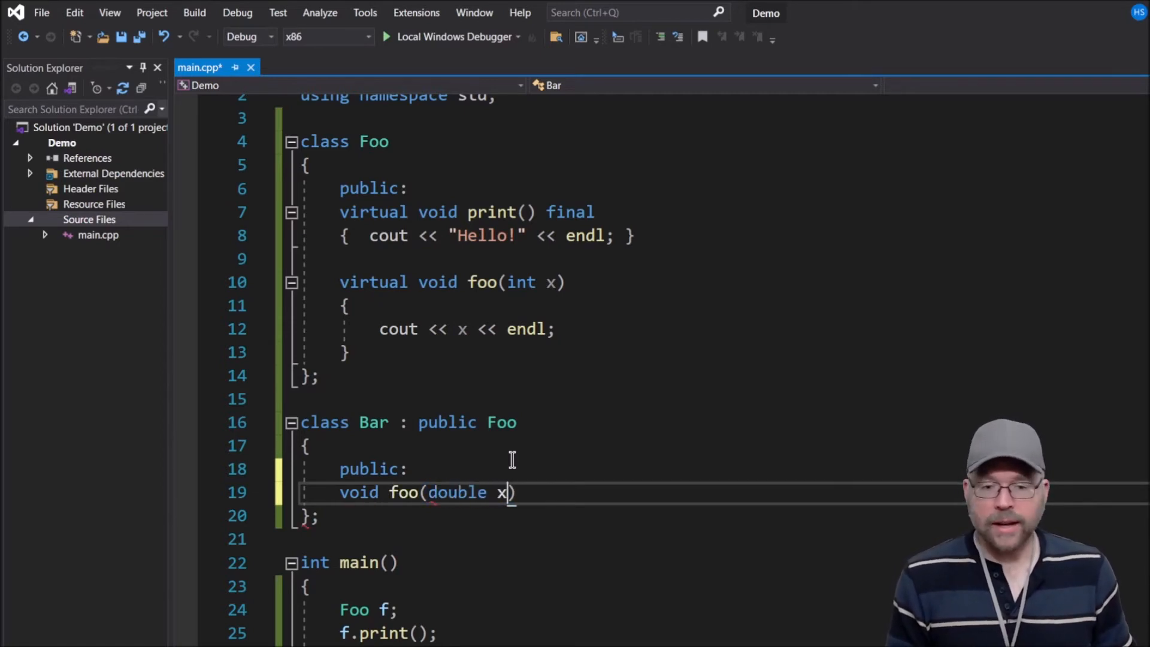
pyautogui.write('{')
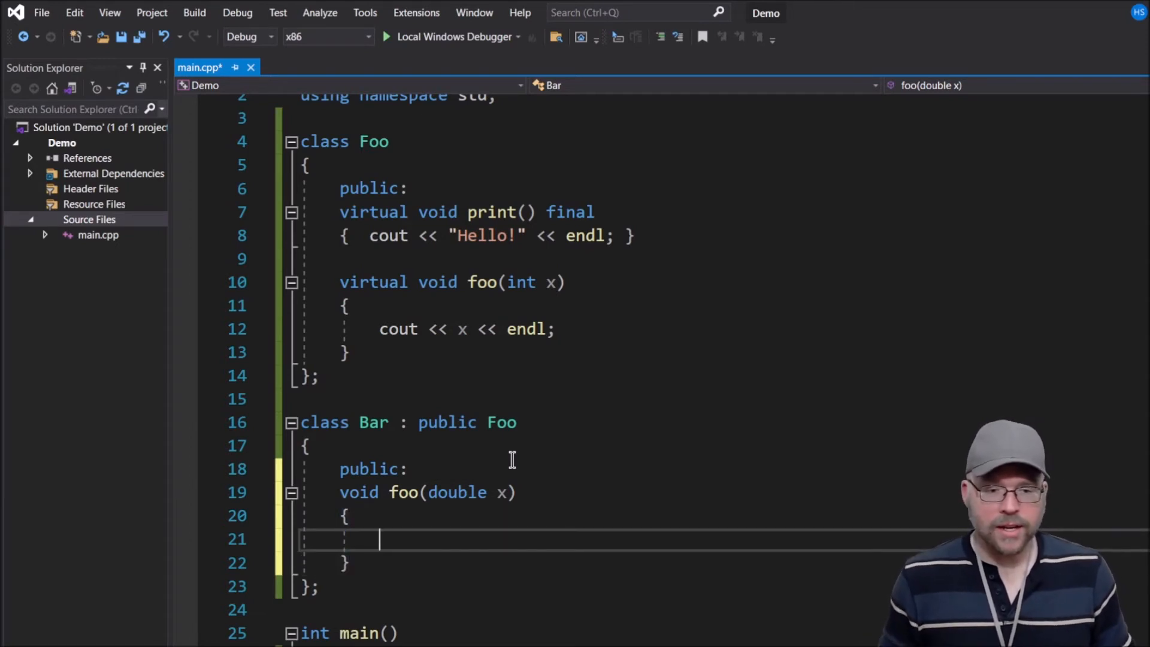
pyautogui.write('cout <<')
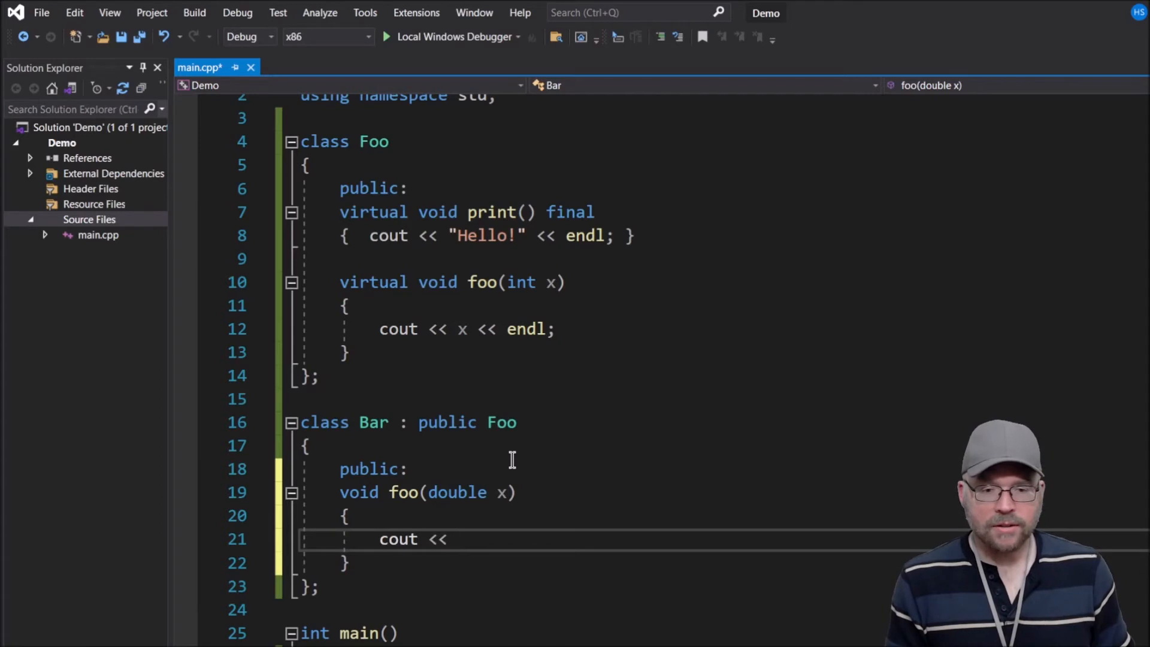
pyautogui.write('x <<')
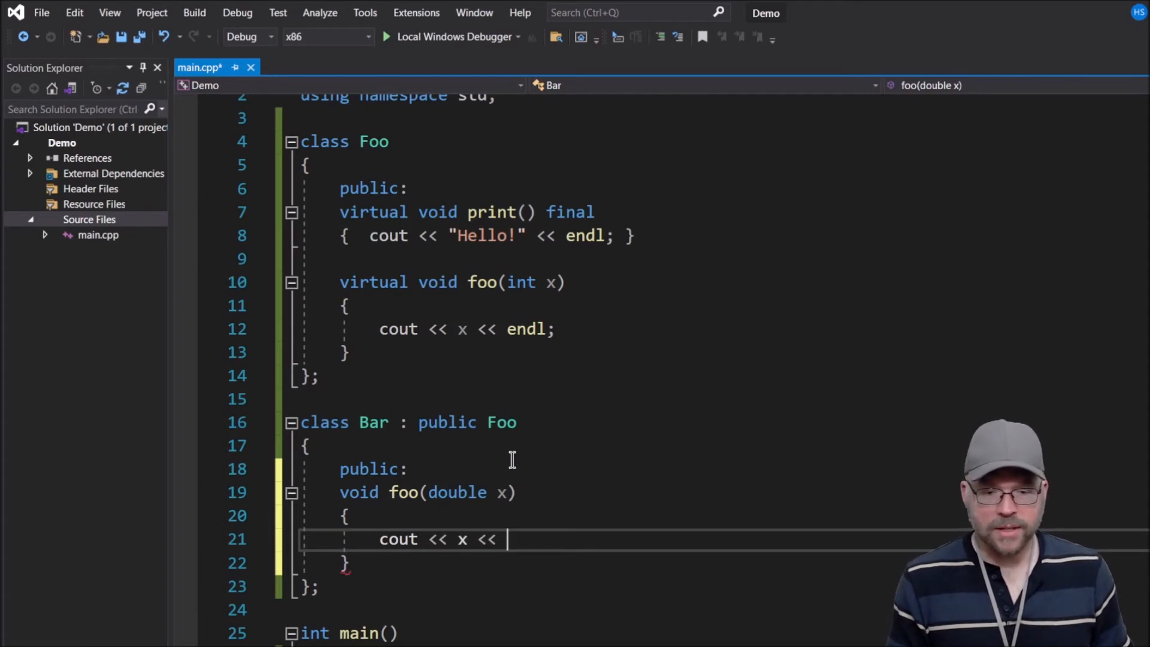
pyautogui.press('Backspace')
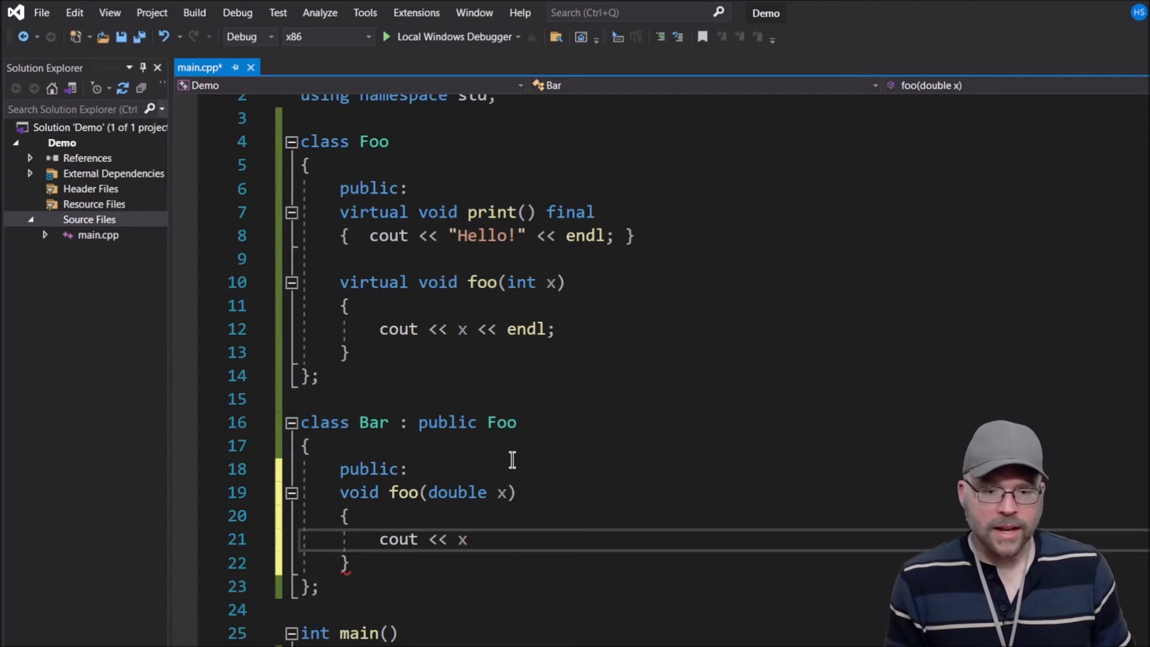
pyautogui.write('* X')
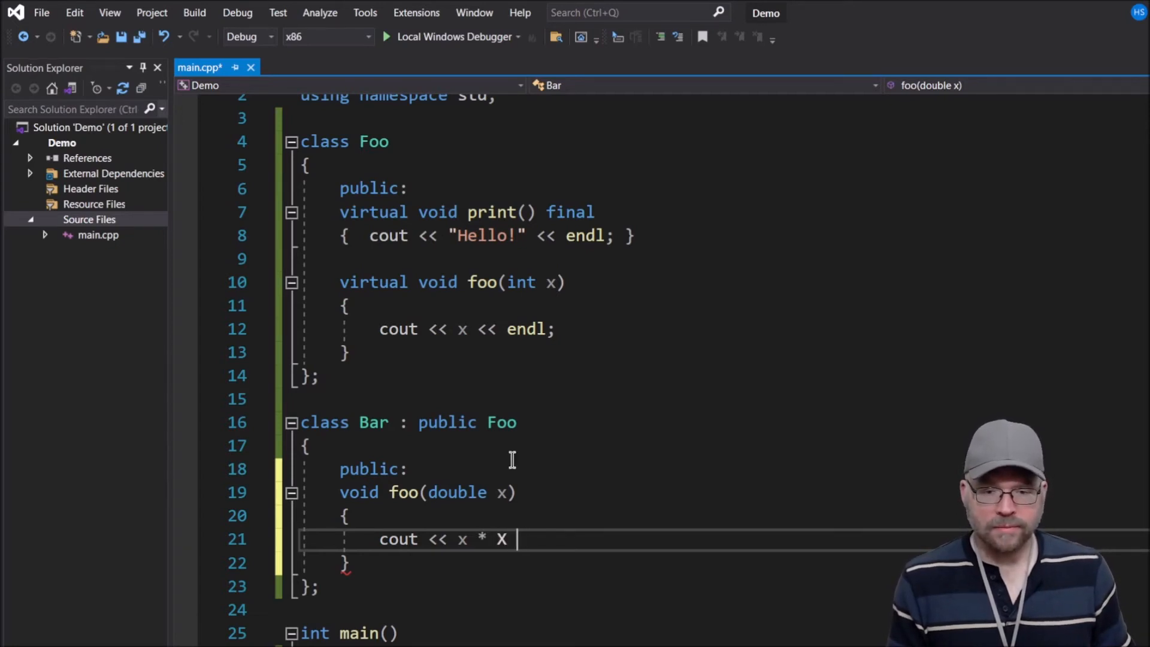
pyautogui.write('x << endl;')
pyautogui.write('Bar b;')
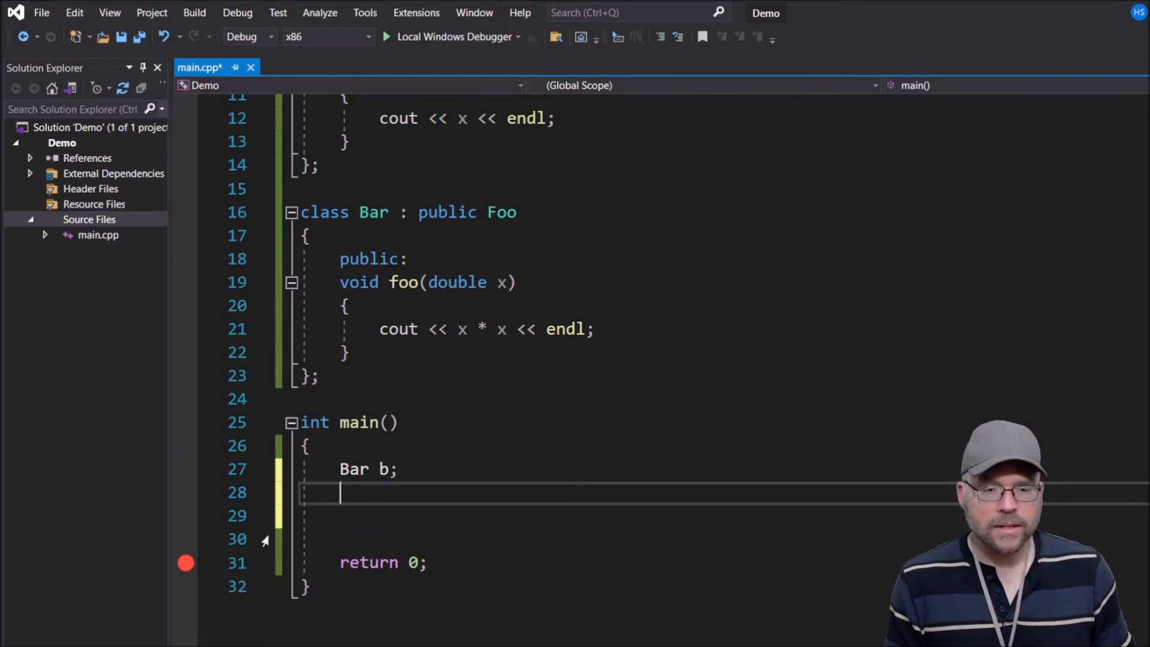
# Step: Call b.foo(3) in main and mark Bar's foo(double x) override
pyautogui.write('f.foo()')
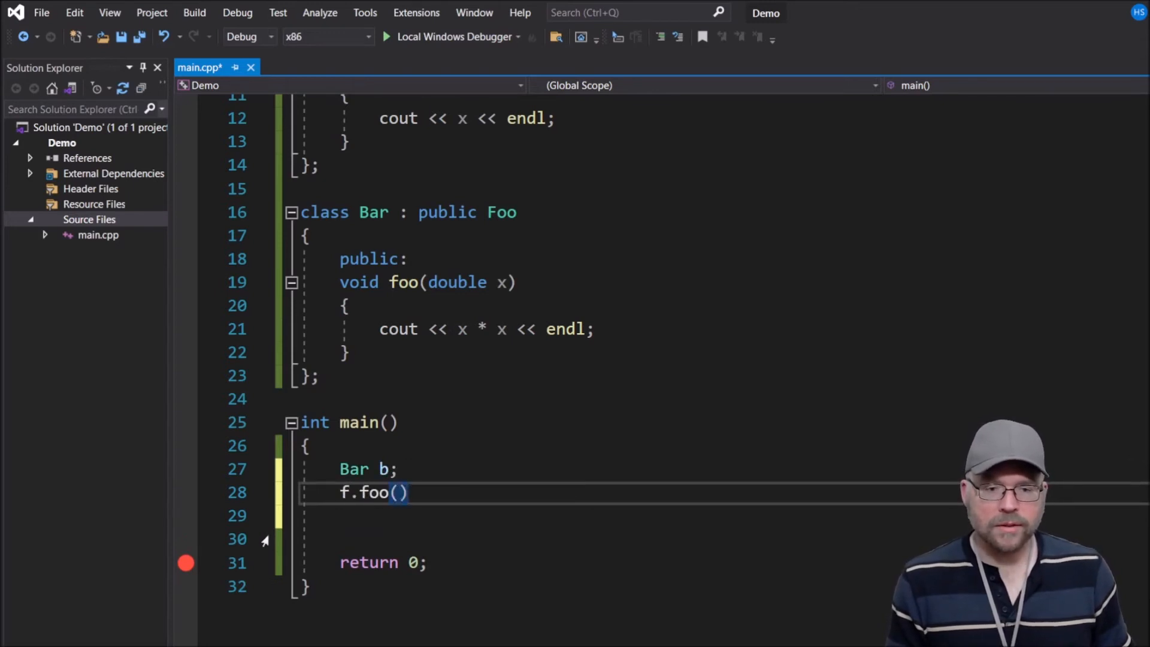
pyautogui.write('3;')
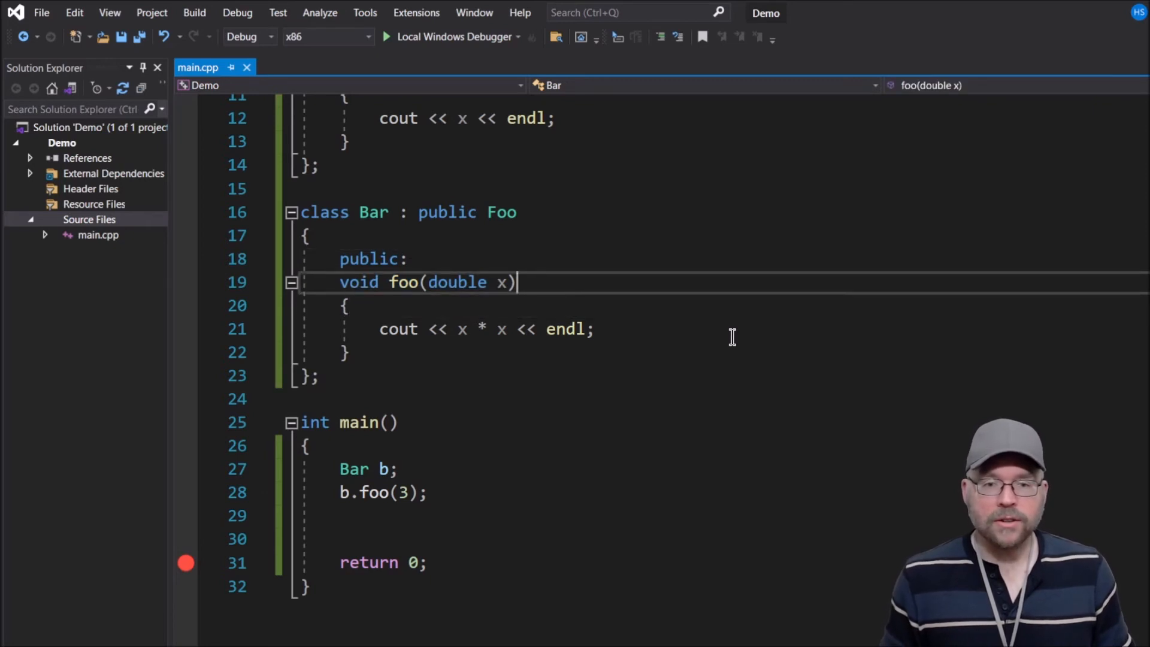
pyautogui.write('override')
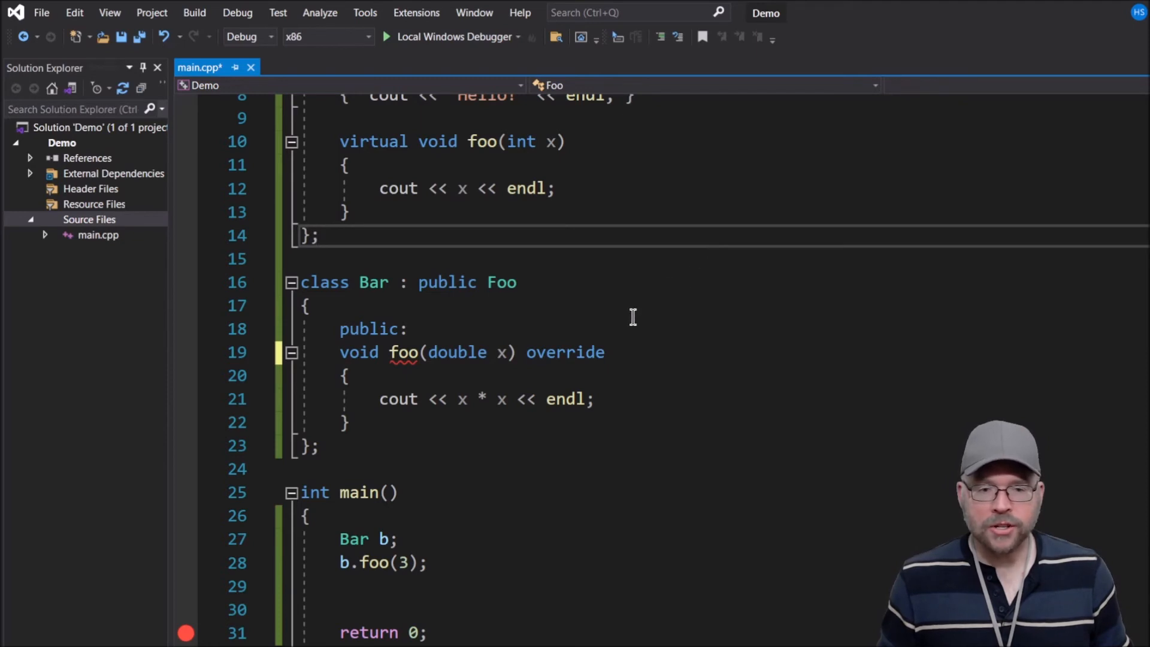
pyautogui.moveTo(435, 66)
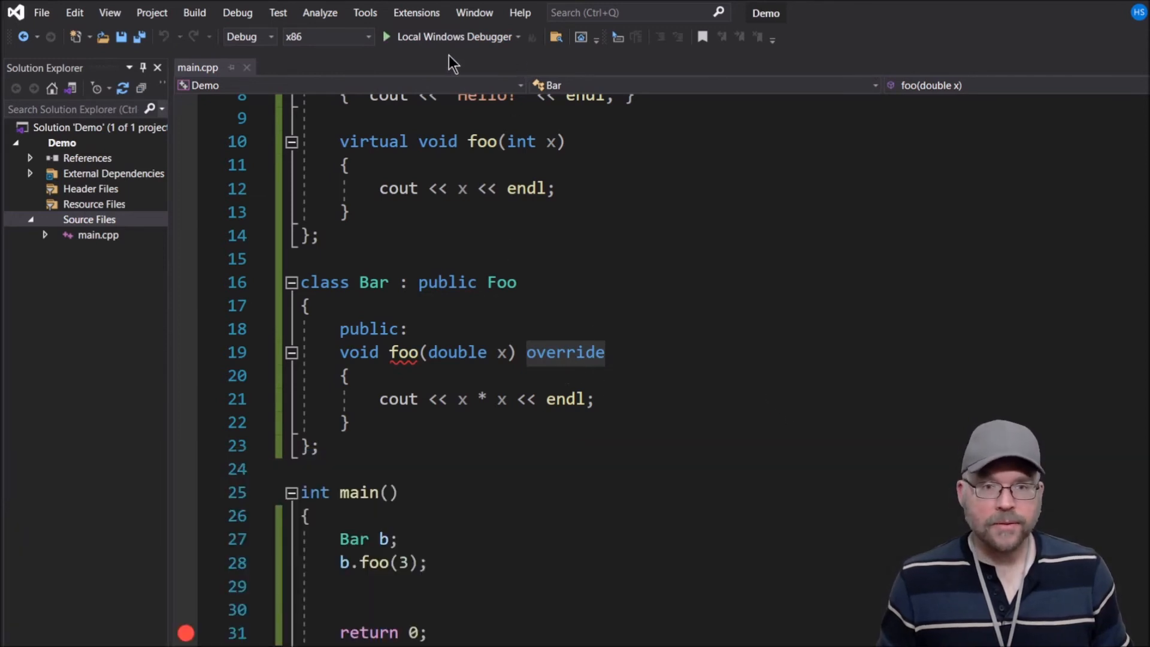
# Step: Build the solution, producing error C3668 that Bar::foo overrides no base method
pyautogui.click(387, 36)
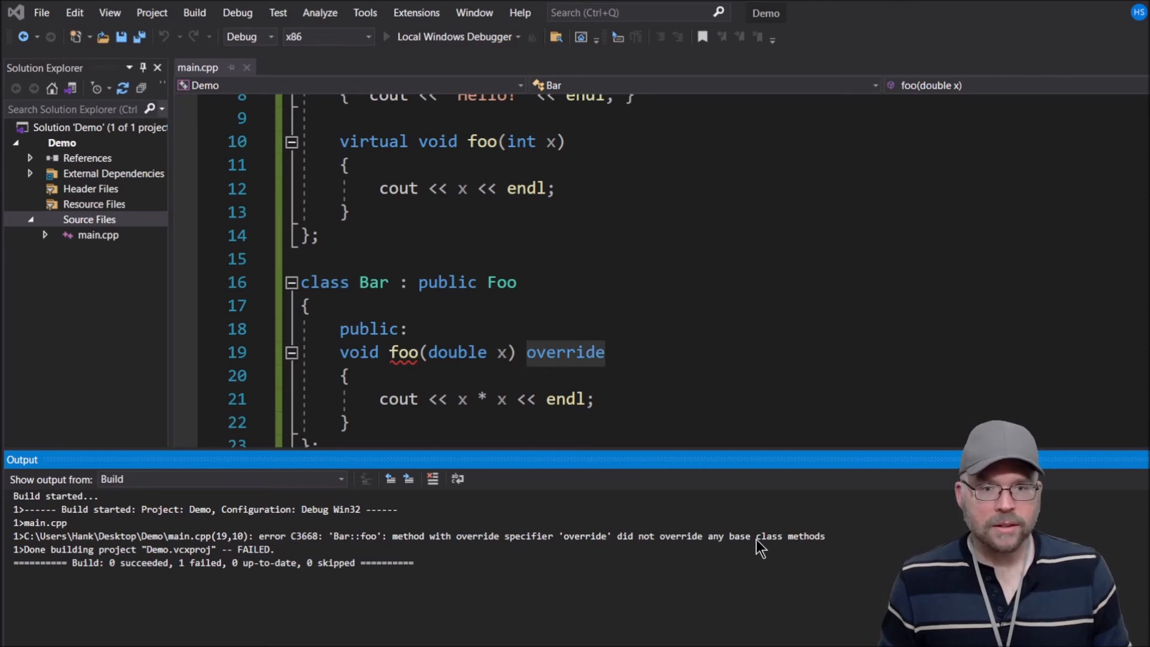
pyautogui.moveTo(756, 398)
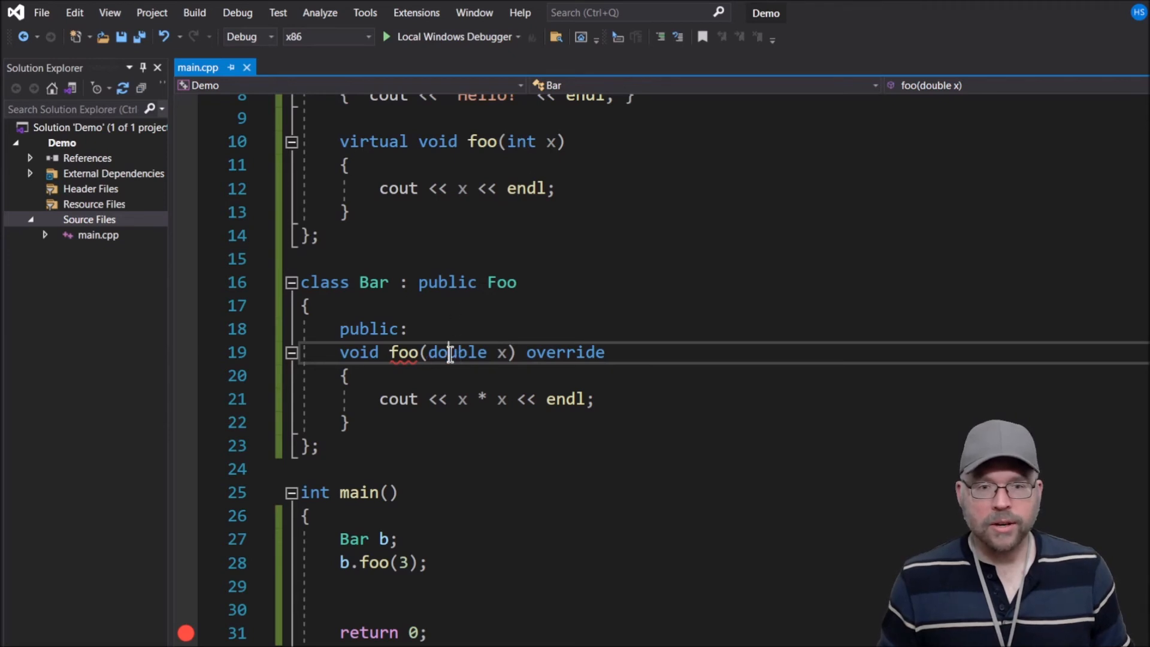
# Step: Change Bar's foo parameter type from double to int
pyautogui.doubleClick(455, 352)
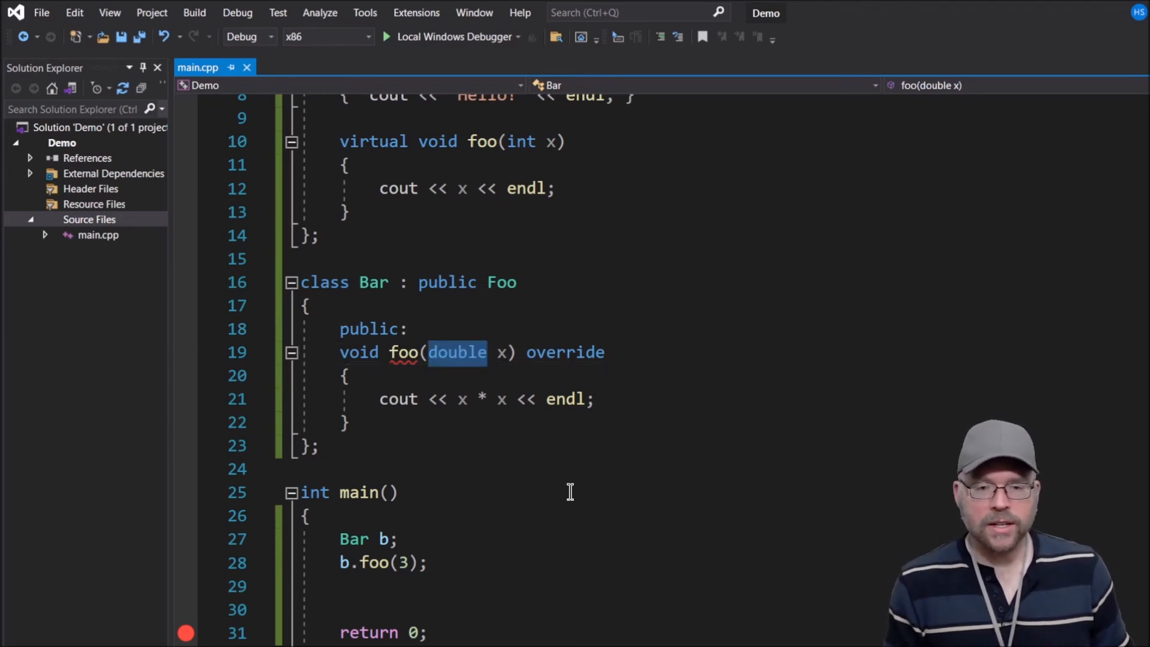
pyautogui.write('int')
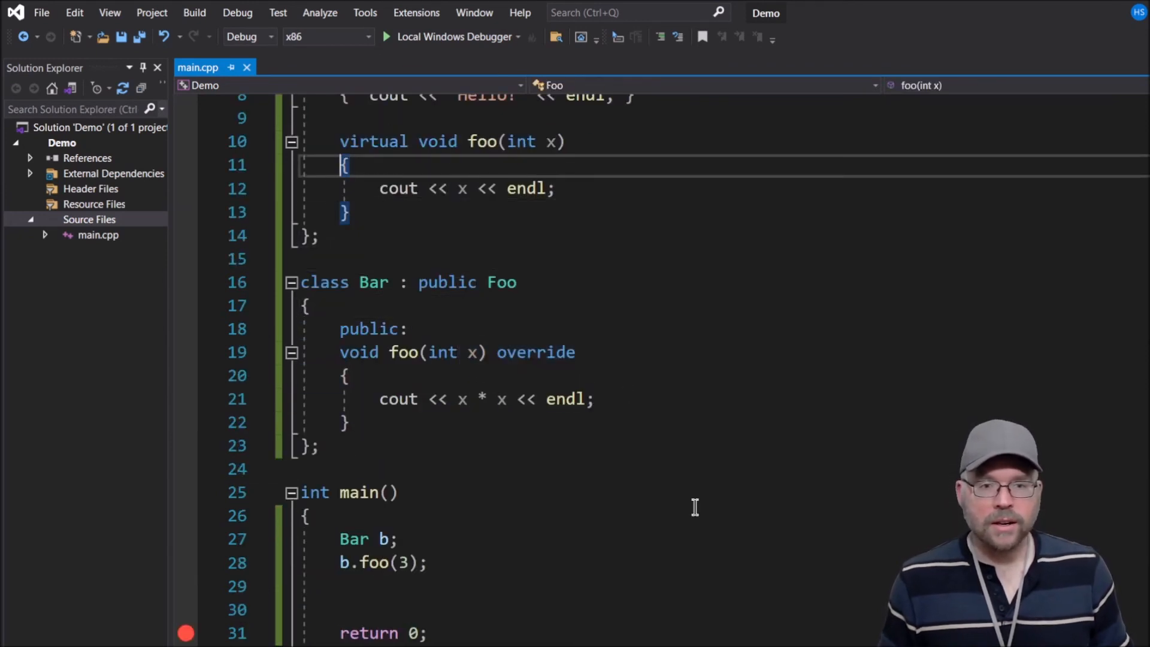
# Step: Remove virtual from Foo's foo(int x) to show the override error, then retype it
pyautogui.doubleClick(374, 142)
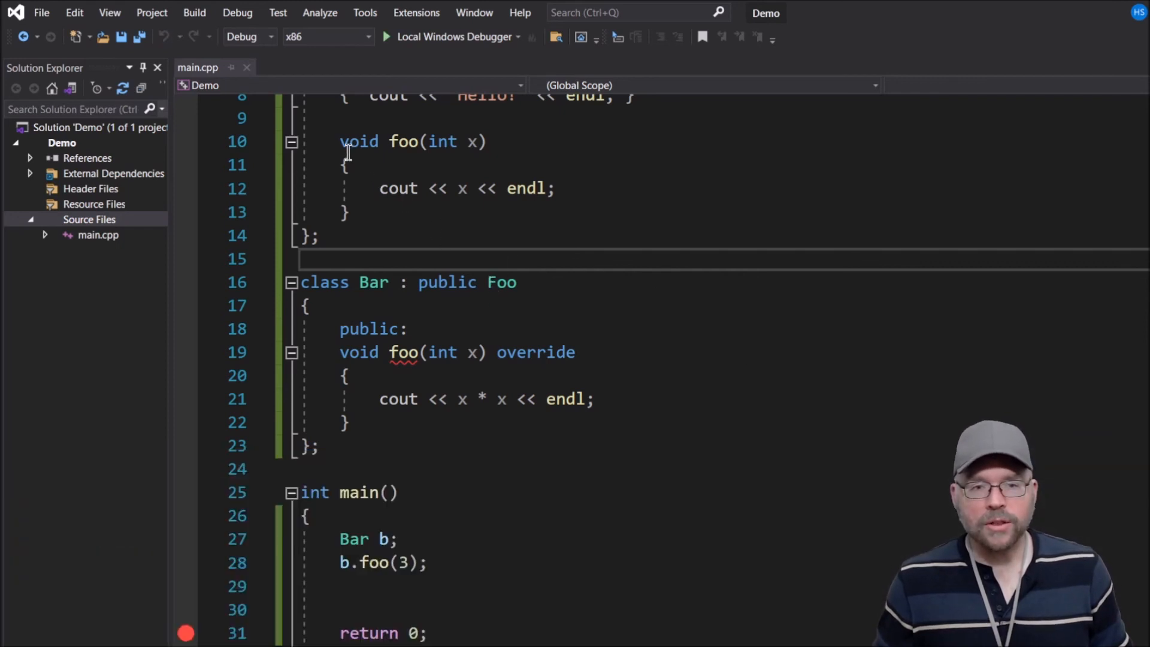
pyautogui.write('virtual')
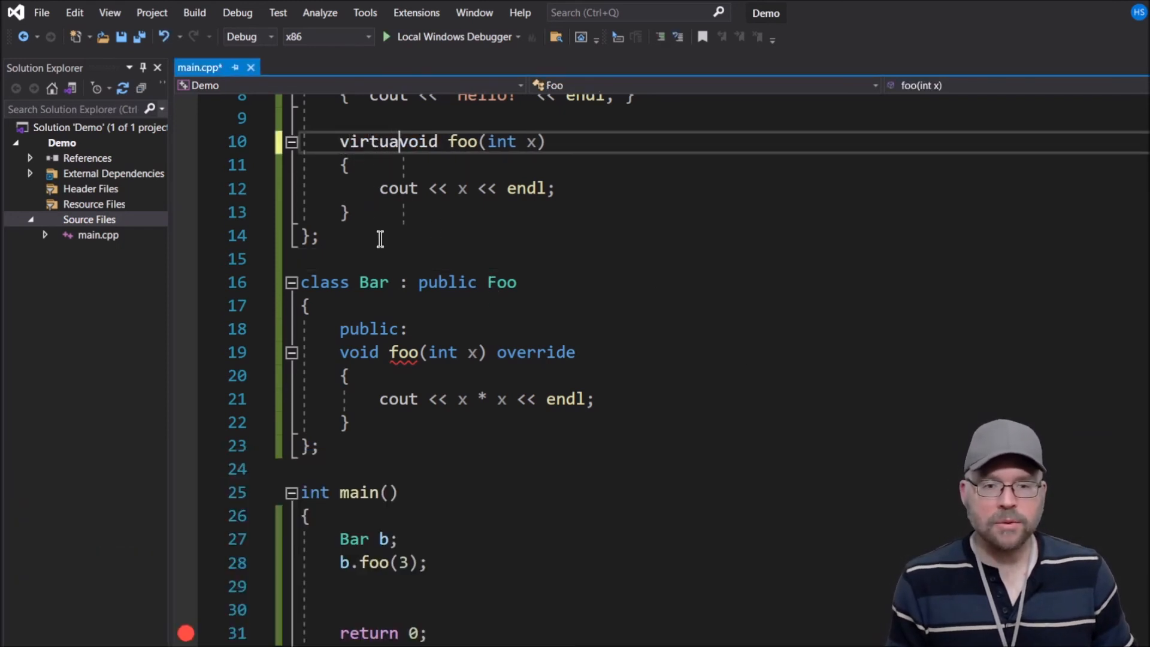